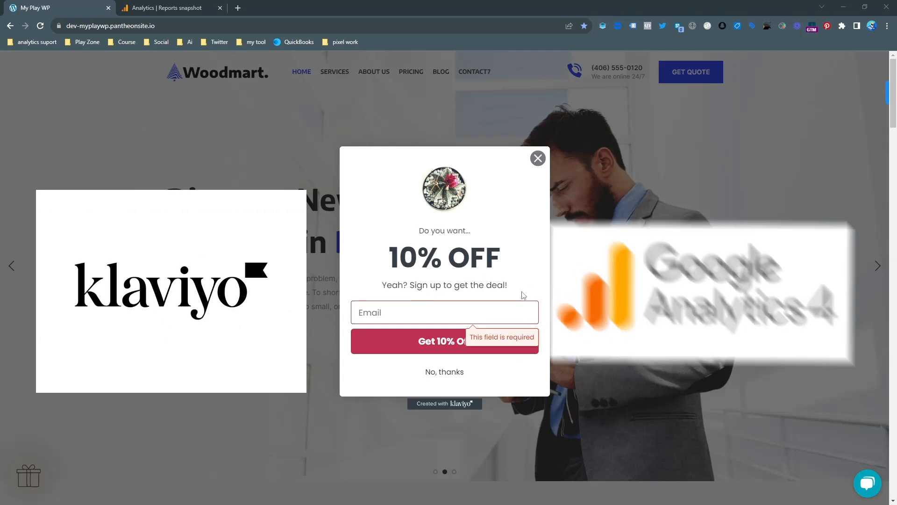
pyautogui.click(537, 158)
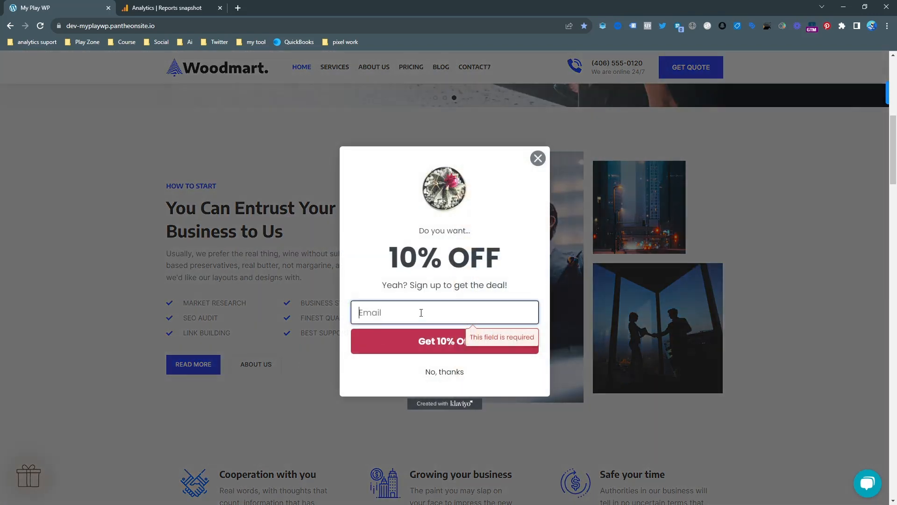
pyautogui.write('test@gmail.com')
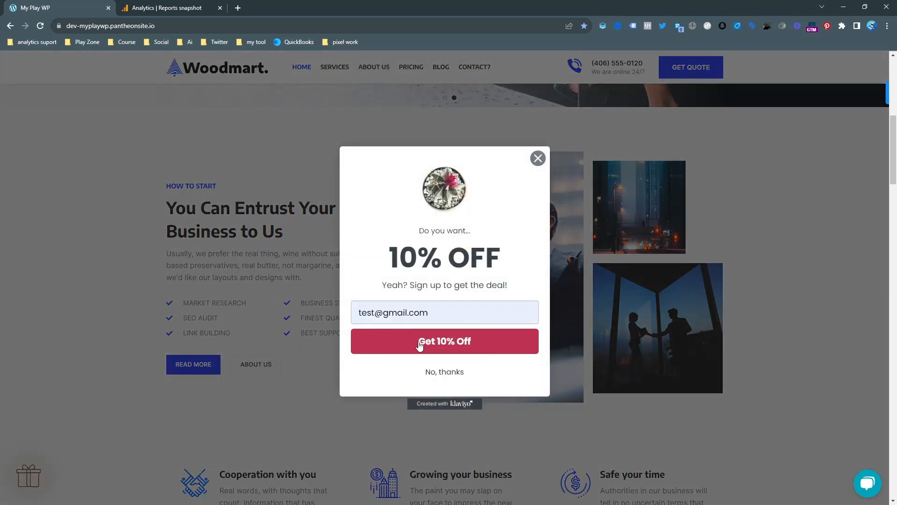
pyautogui.click(444, 341)
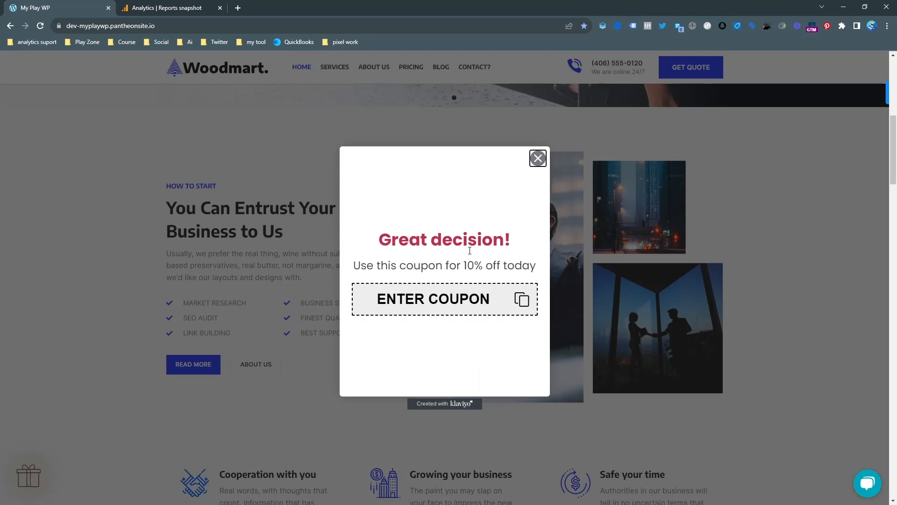
pyautogui.moveTo(510, 225)
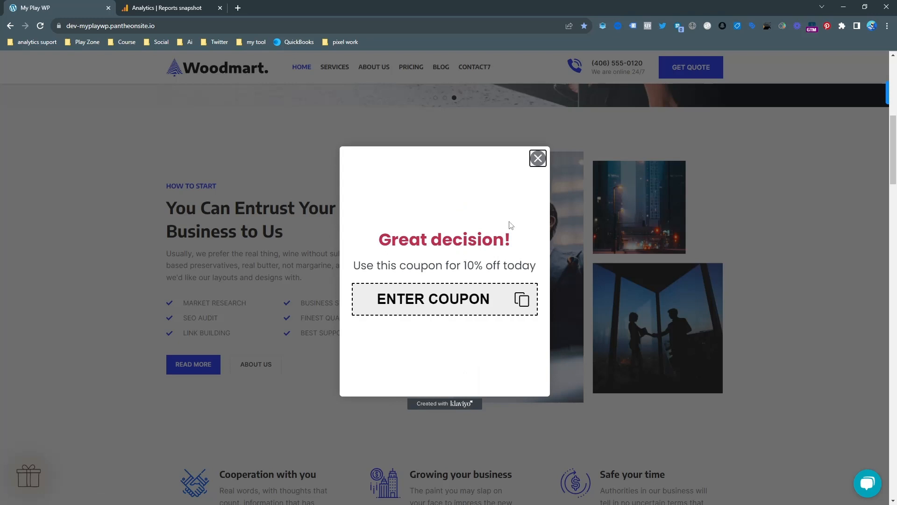
# Step: Dismiss the coupon confirmation pop-up and move to the Analytics reports
pyautogui.click(537, 158)
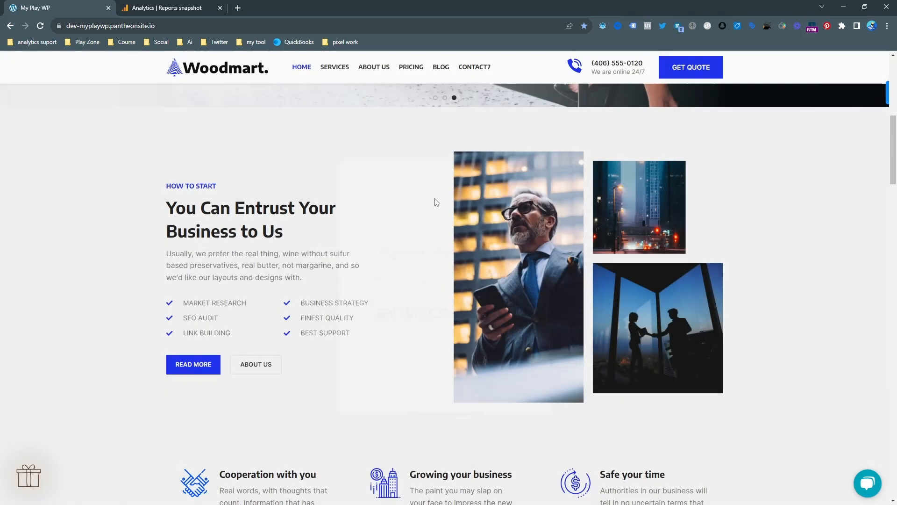
pyautogui.moveTo(336, 188)
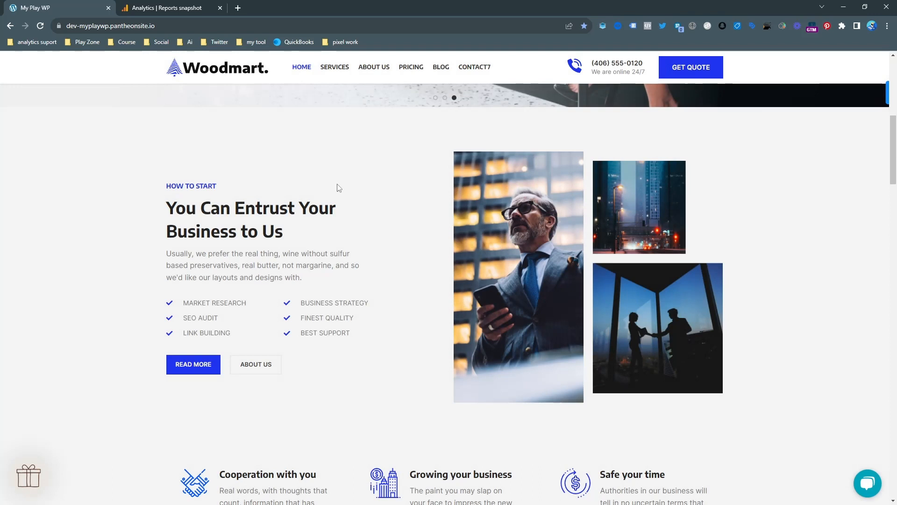
pyautogui.click(168, 8)
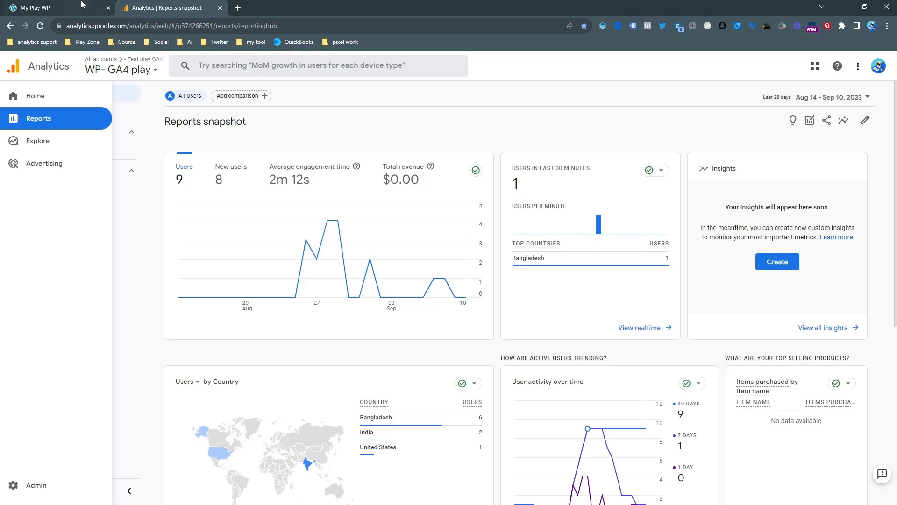
# Step: Return to the My Play WP website tab
pyautogui.click(34, 7)
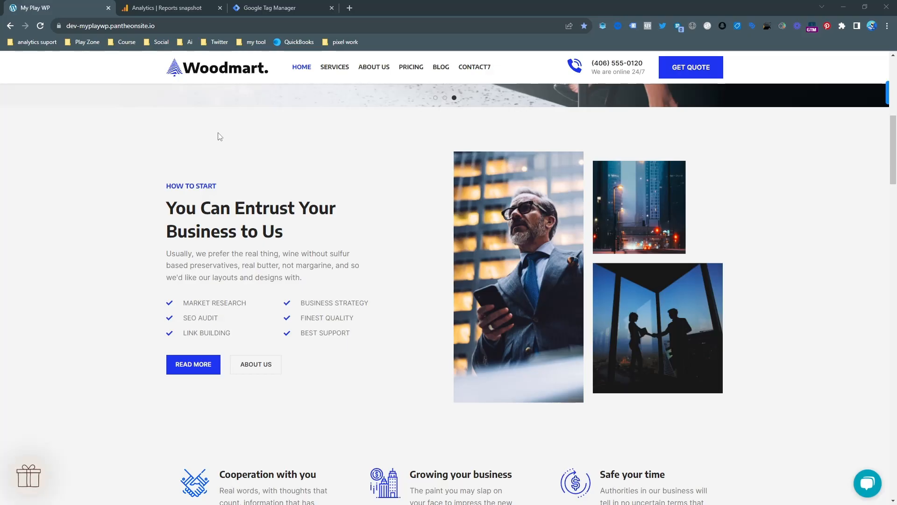
pyautogui.click(281, 8)
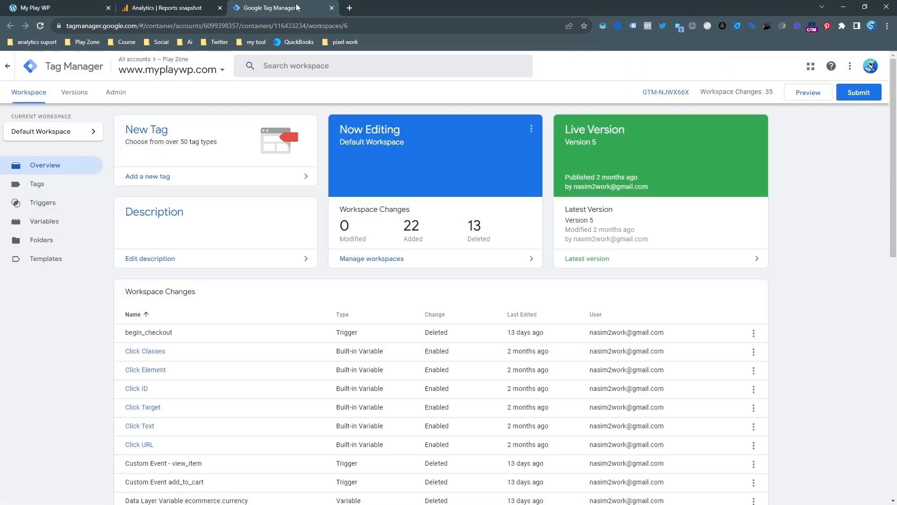
pyautogui.click(665, 92)
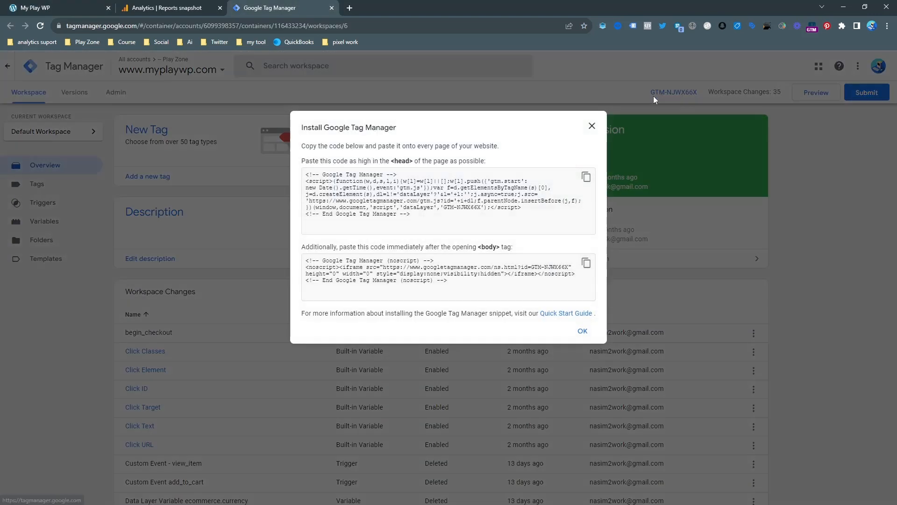
pyautogui.click(586, 176)
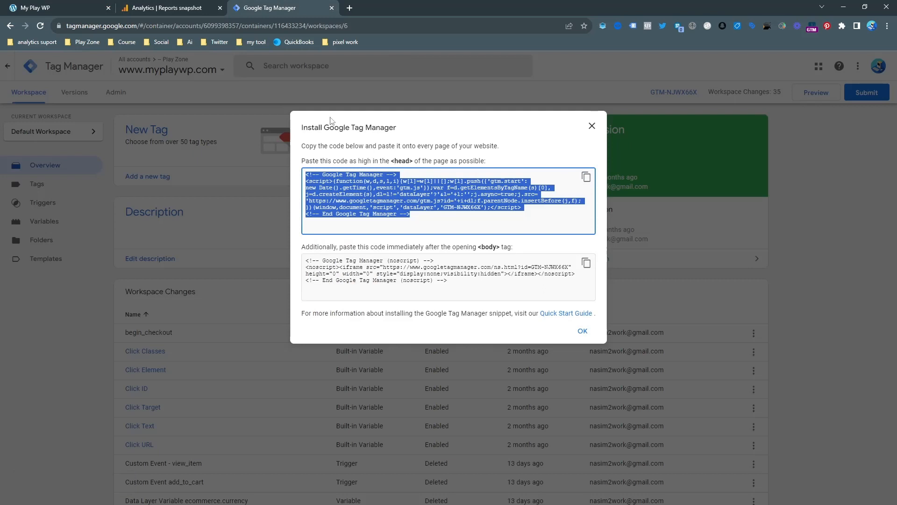
pyautogui.moveTo(215, 97)
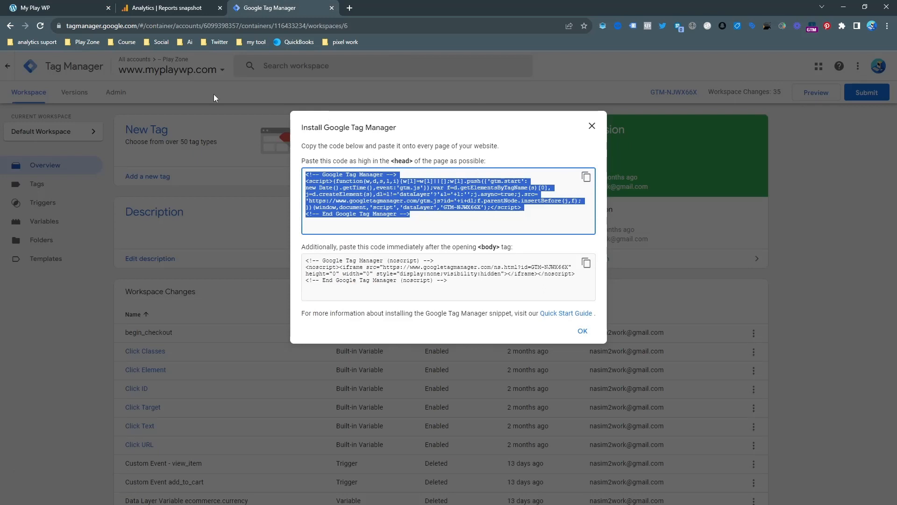
pyautogui.click(45, 7)
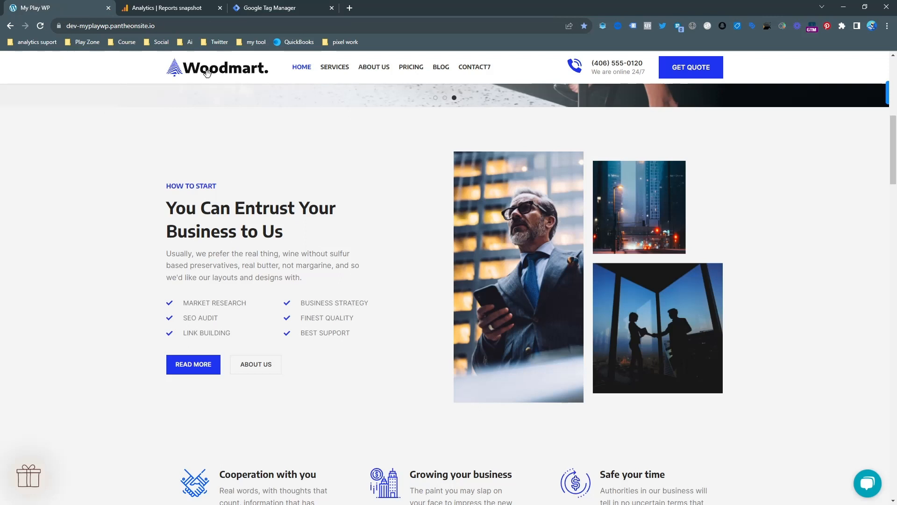
pyautogui.click(280, 7)
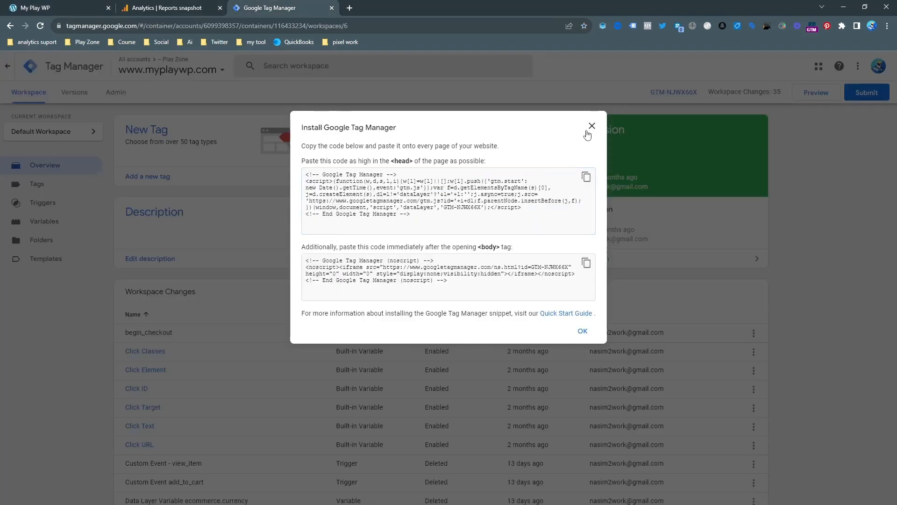
pyautogui.click(591, 125)
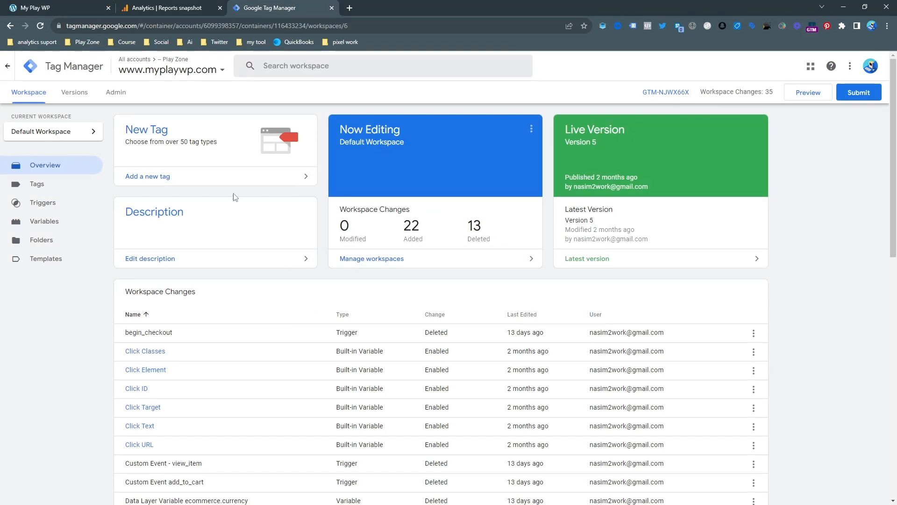
# Step: Start a new tag from the Tags list
pyautogui.click(37, 183)
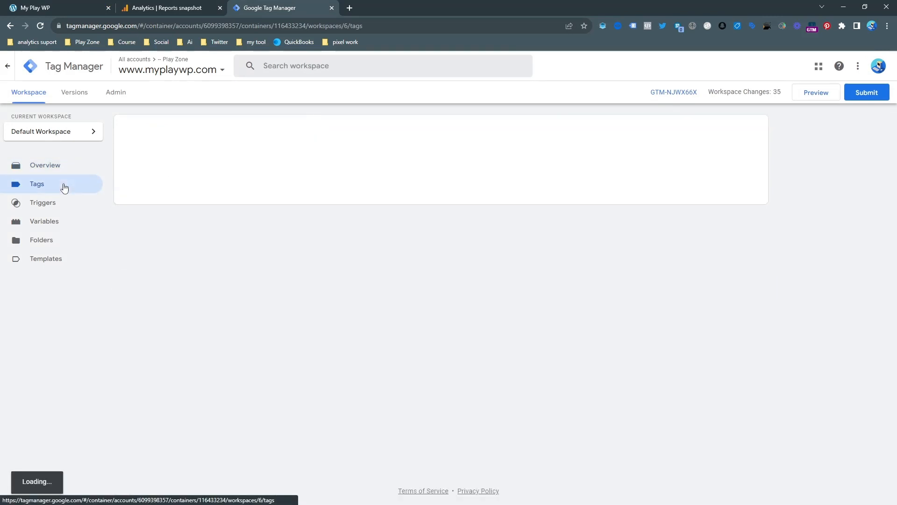
pyautogui.click(36, 184)
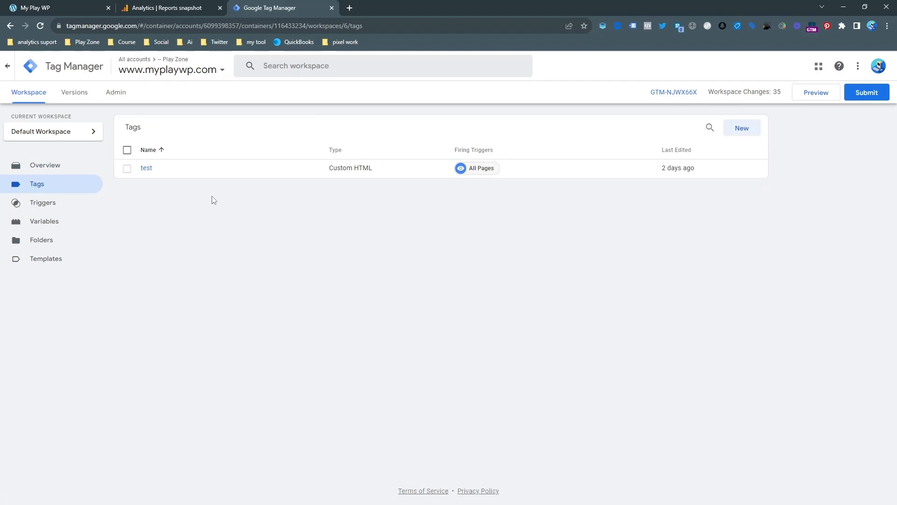
pyautogui.moveTo(479, 162)
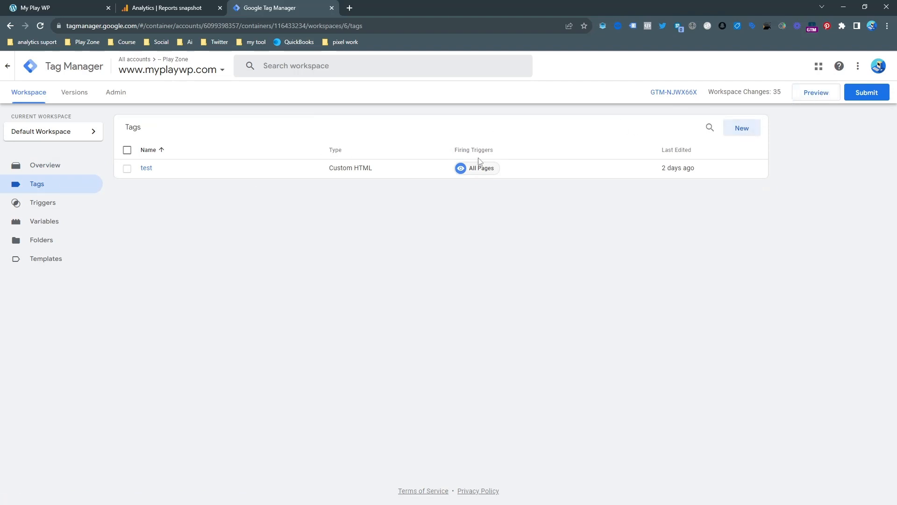
pyautogui.click(742, 128)
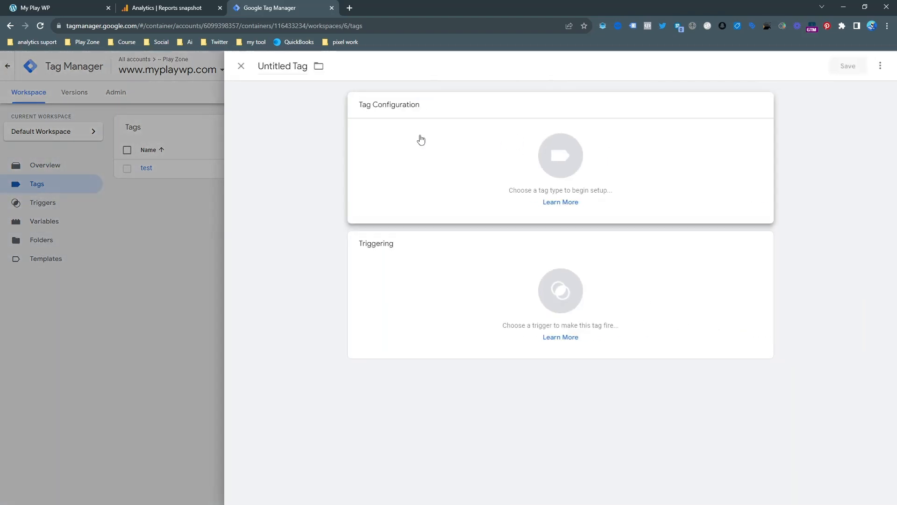
# Step: Make the new tag a Google Analytics: GA4 Configuration tag, then head to Analytics for the measurement ID
pyautogui.click(560, 157)
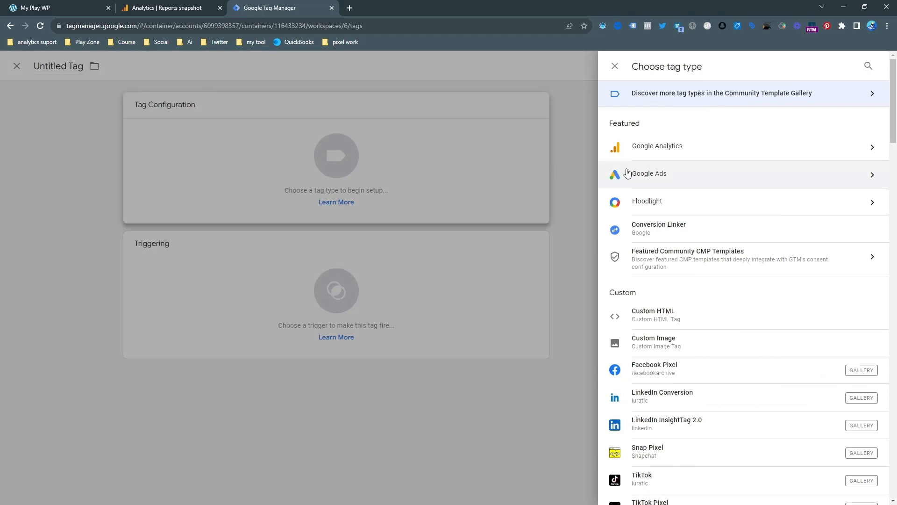
pyautogui.click(656, 145)
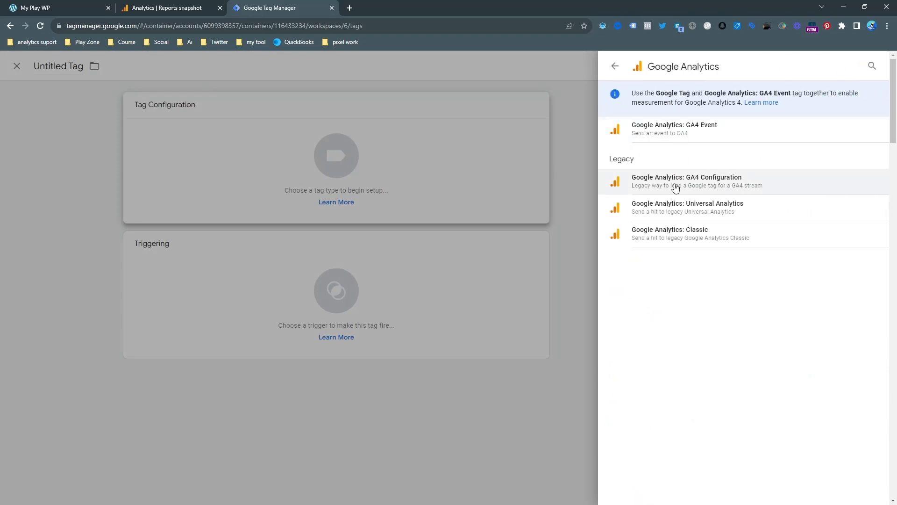
pyautogui.click(687, 181)
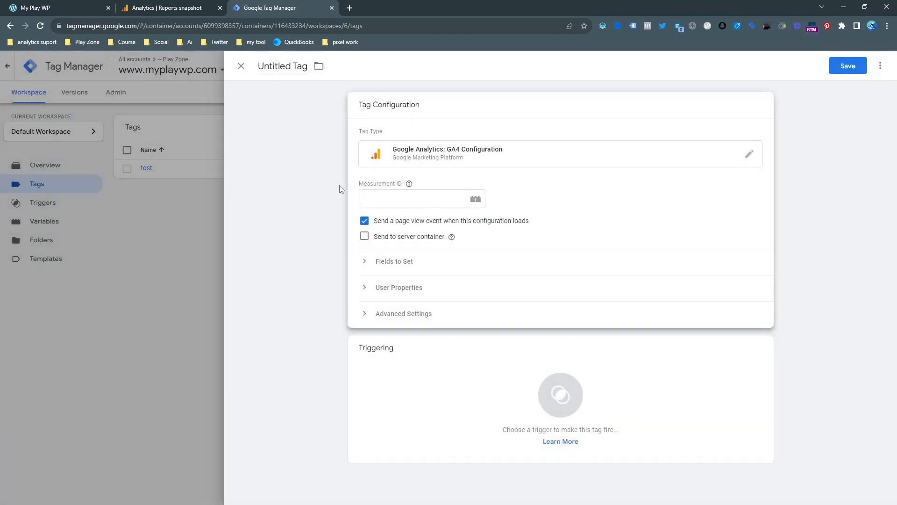
pyautogui.click(166, 8)
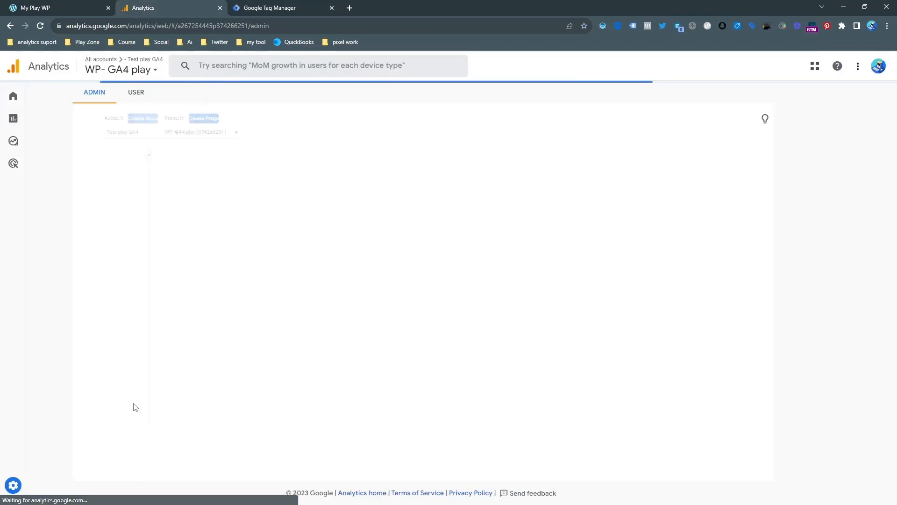
# Step: Look up the test play web stream's measurement ID and return to the Tag Manager tag
pyautogui.click(336, 220)
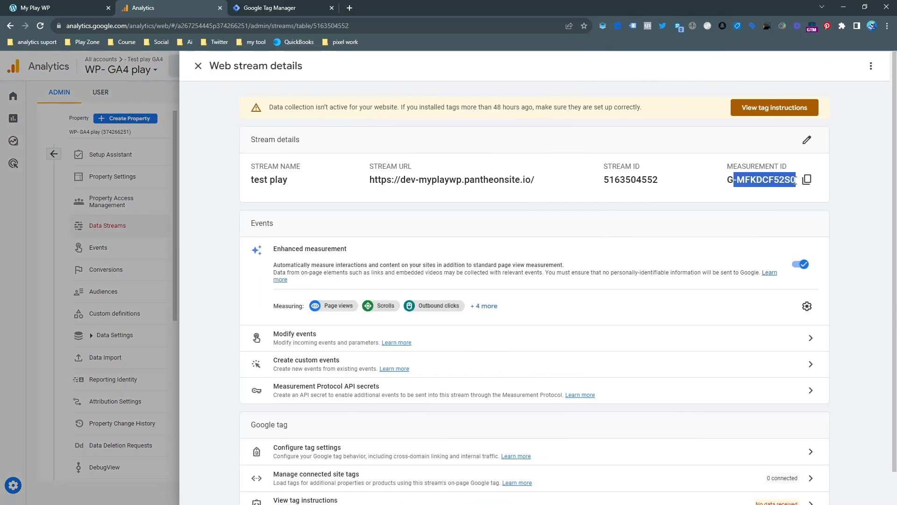
pyautogui.click(281, 8)
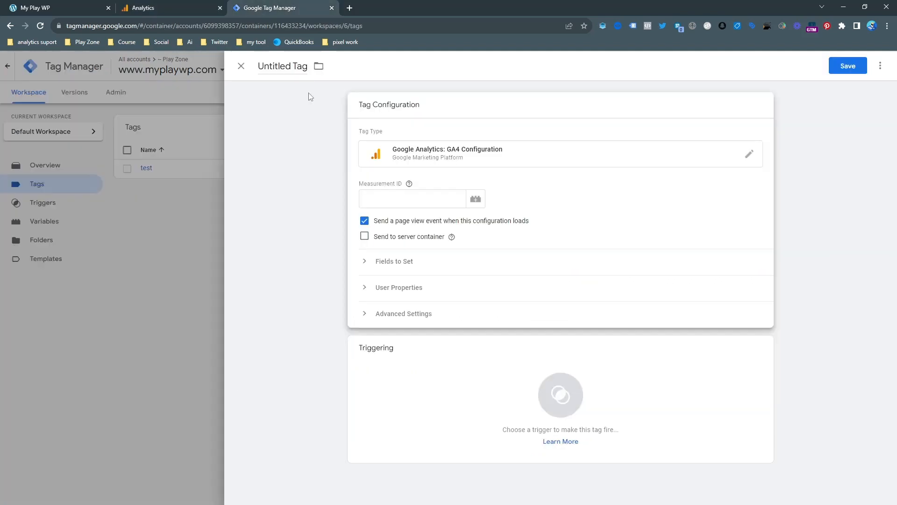
# Step: Give the tag measurement ID G-MFKDCF52S0 firing on Initialization - All Pages
pyautogui.write('G-MFKDCF52S0')
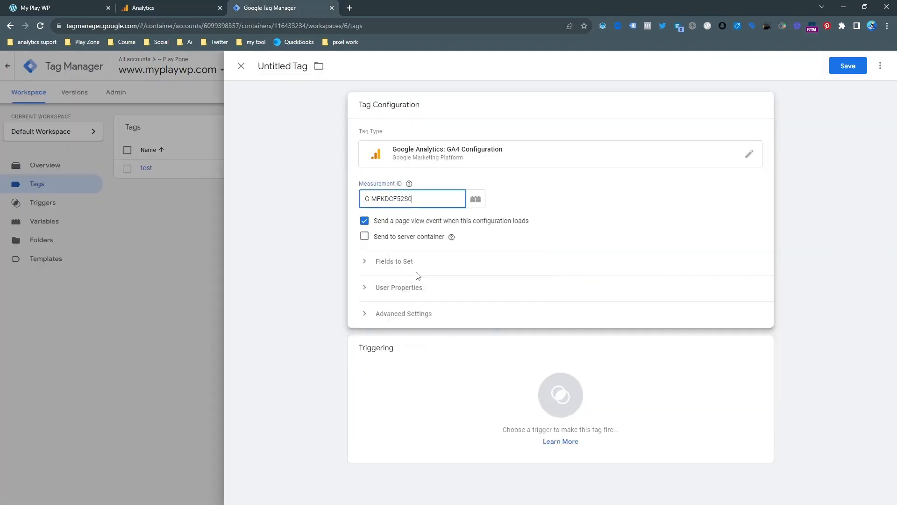
pyautogui.click(560, 398)
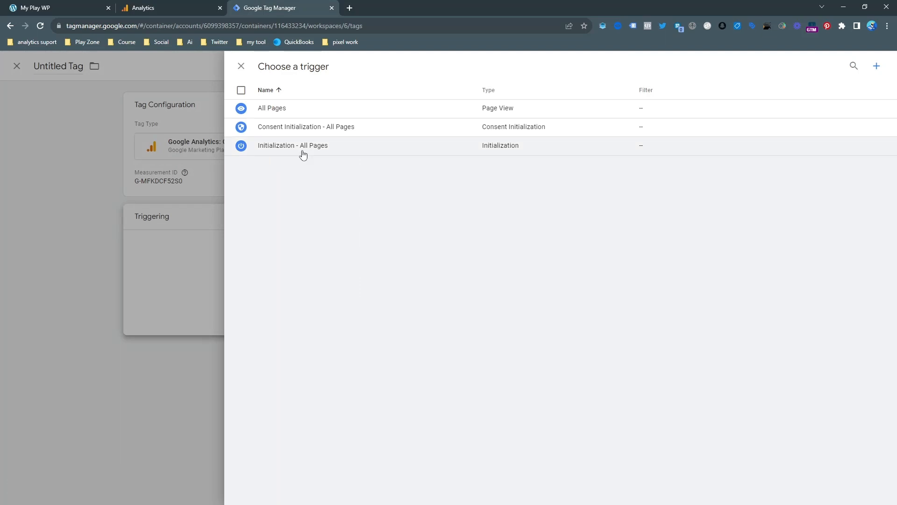
pyautogui.click(293, 145)
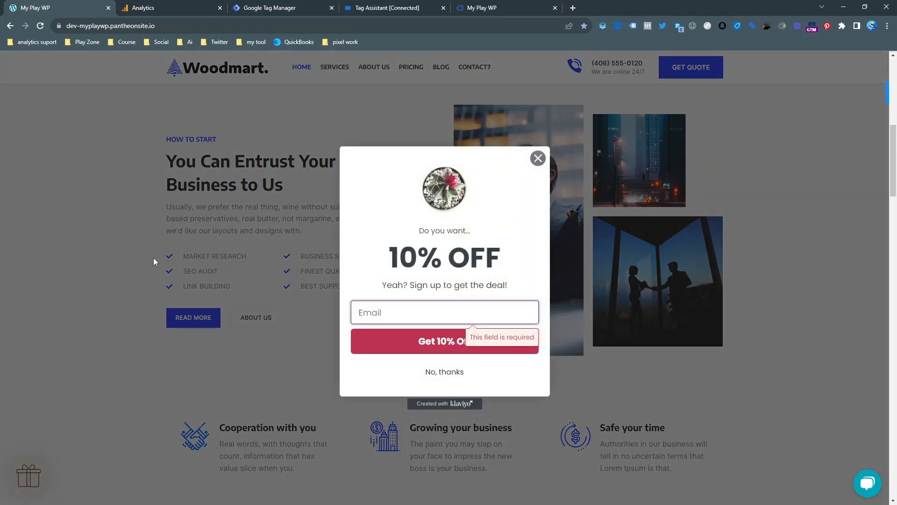
# Step: Confirm the Tag Assistant preview is connected and the tags fired, then return to the site
pyautogui.click(280, 8)
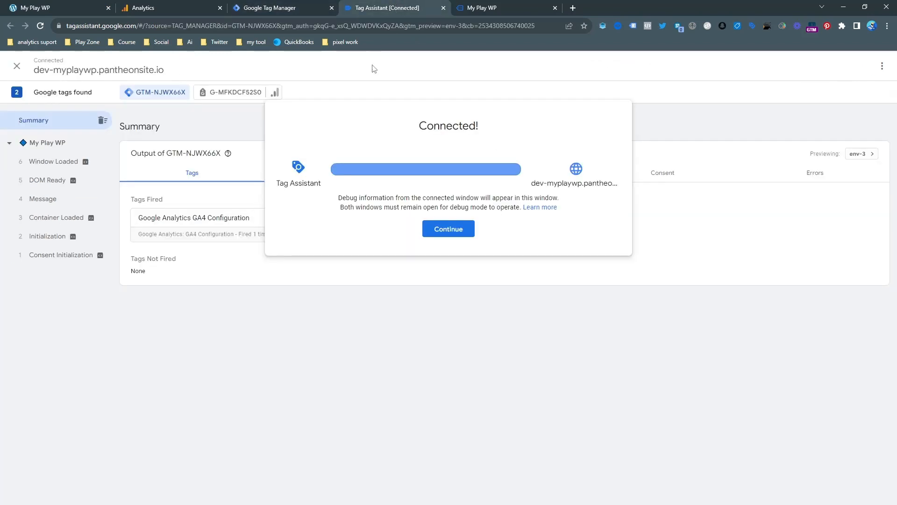
pyautogui.click(448, 229)
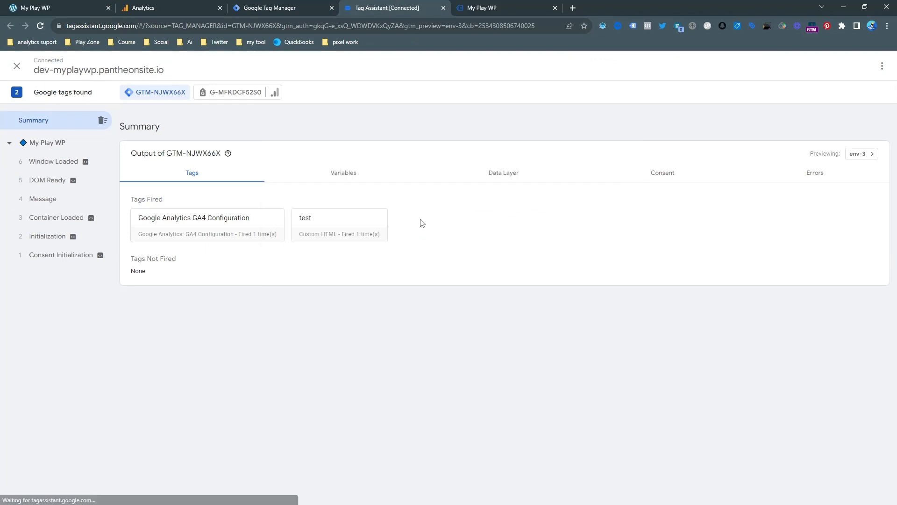
pyautogui.click(506, 7)
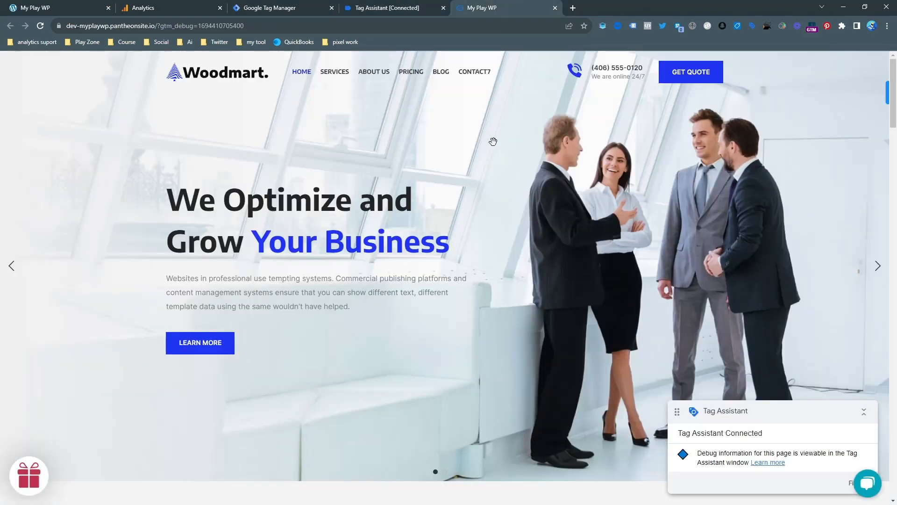
# Step: Submit the autofilled test email in the Klaviyo pop-up for 10% off, then return to Tag Assistant
pyautogui.scroll(-3)
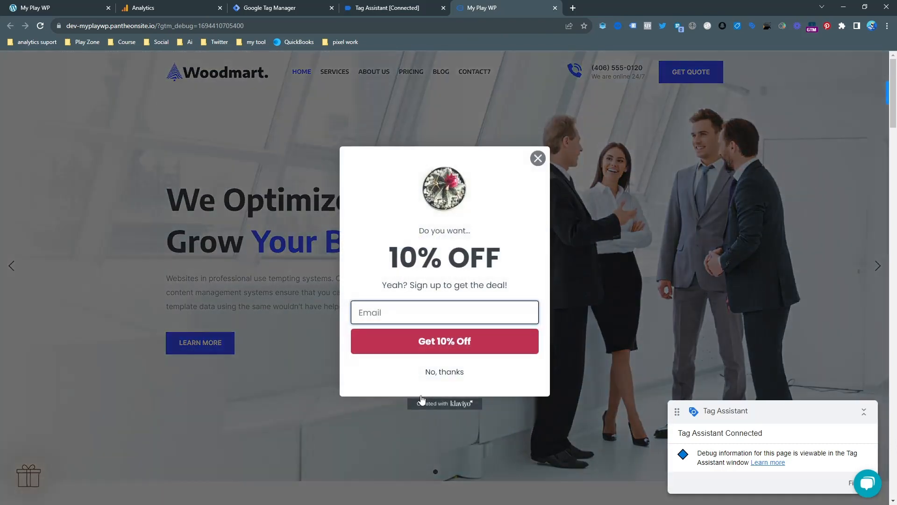
pyautogui.click(444, 312)
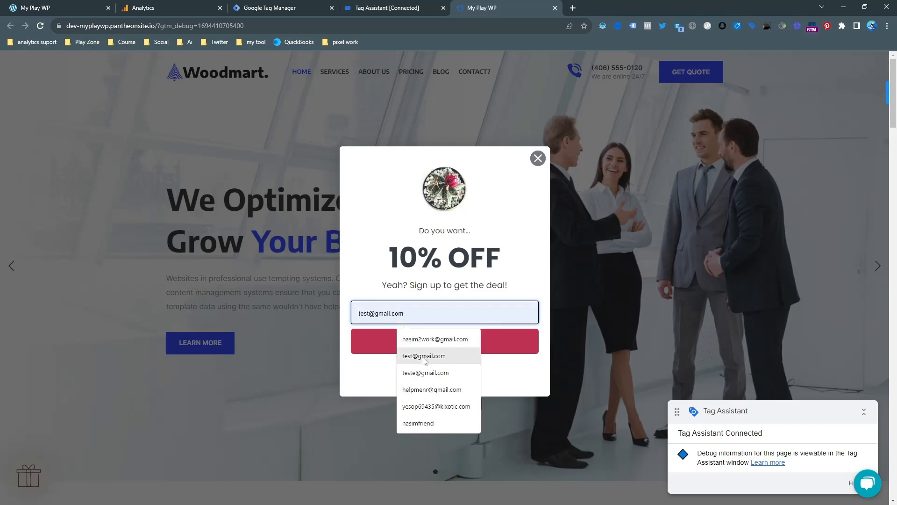
pyautogui.click(424, 355)
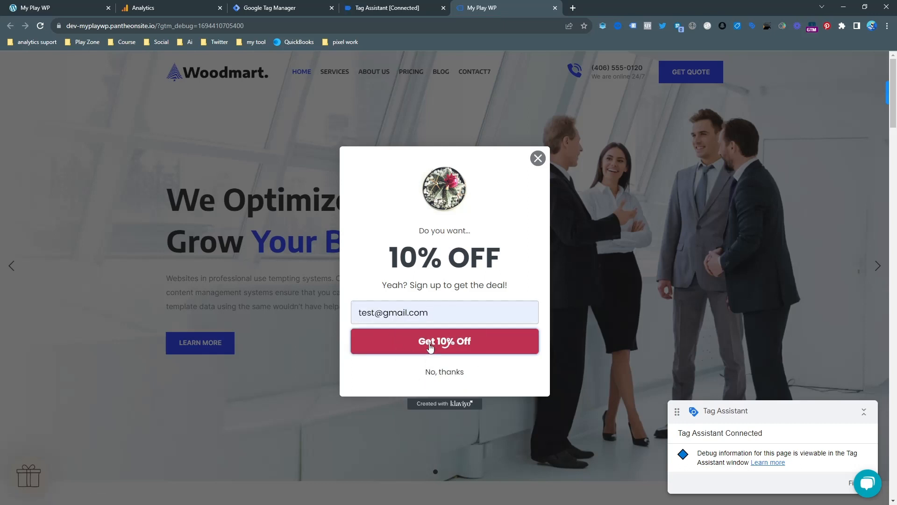
pyautogui.click(444, 341)
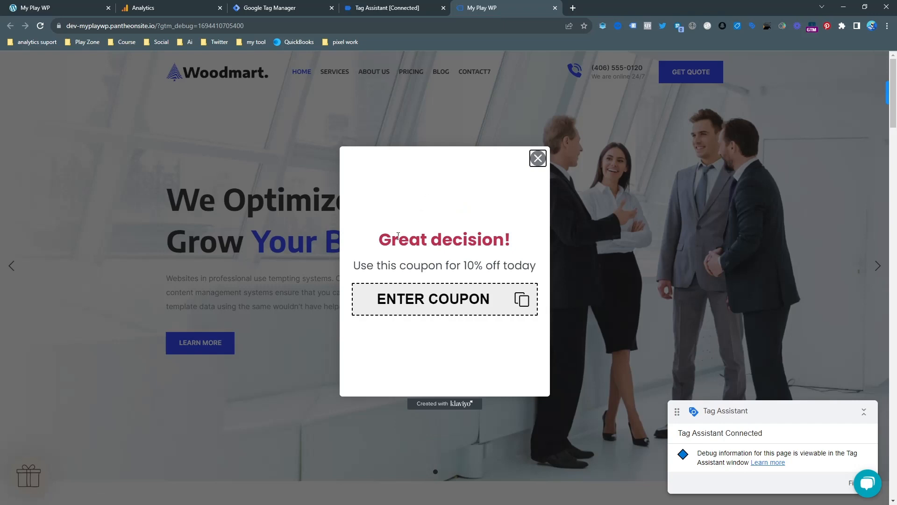
pyautogui.moveTo(436, 242)
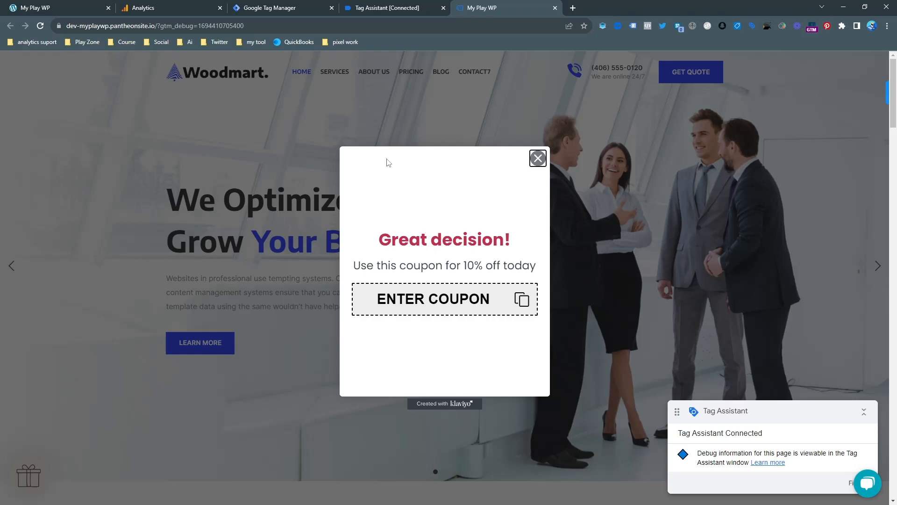
pyautogui.click(383, 8)
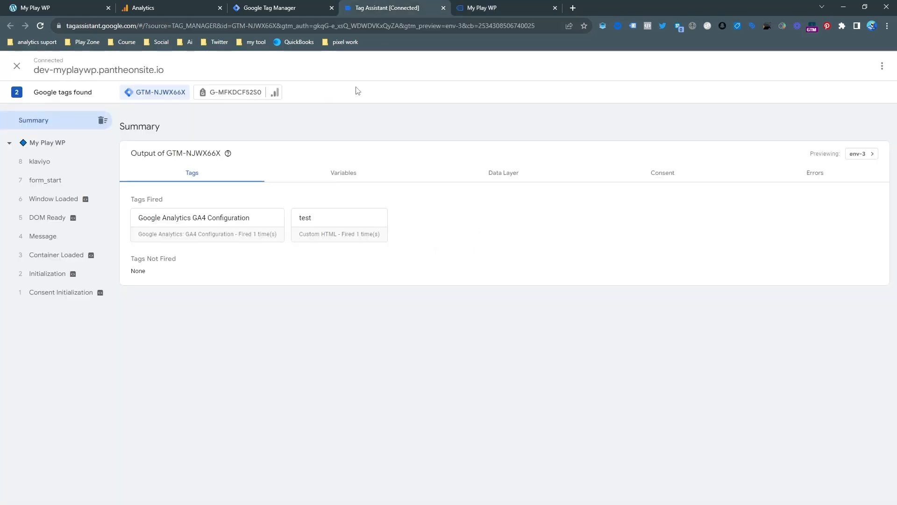
# Step: Inspect the klaviyo event's details, copy its event name, and move to Tag Manager for a new tag
pyautogui.click(39, 161)
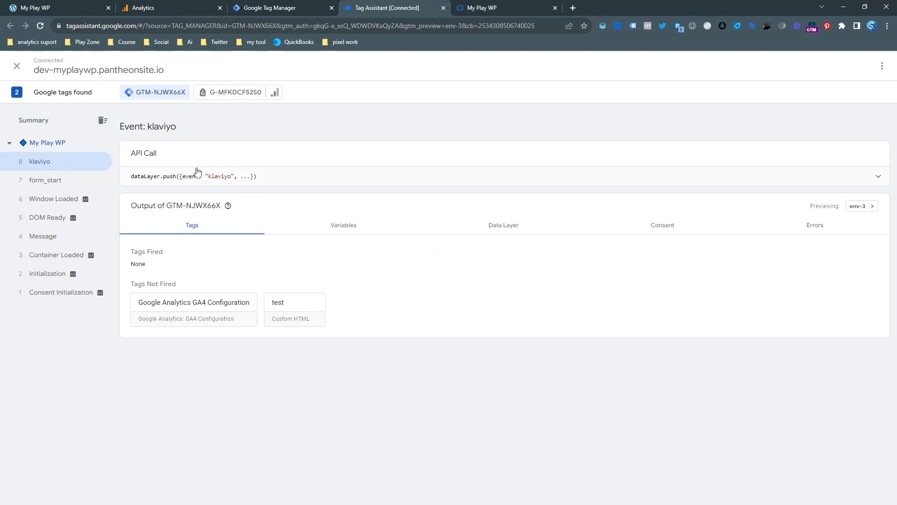
pyautogui.rightClick(219, 176)
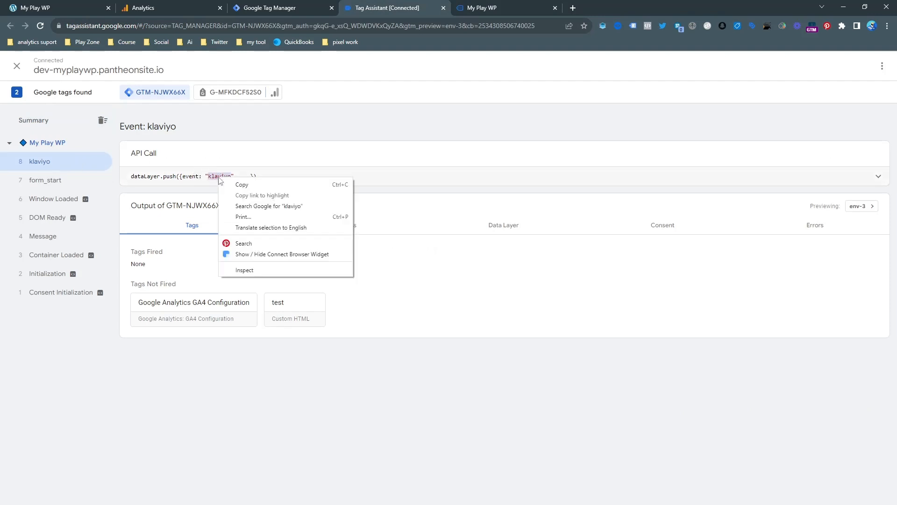
pyautogui.click(237, 195)
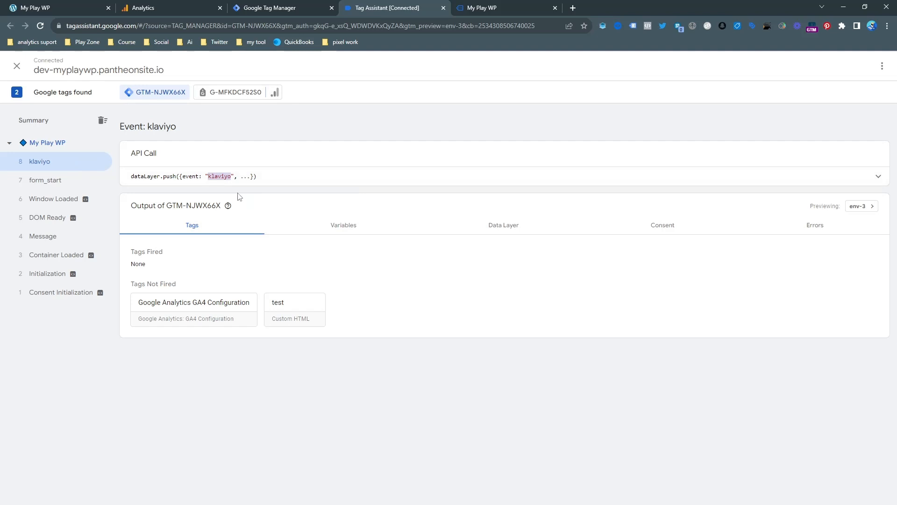
pyautogui.click(273, 7)
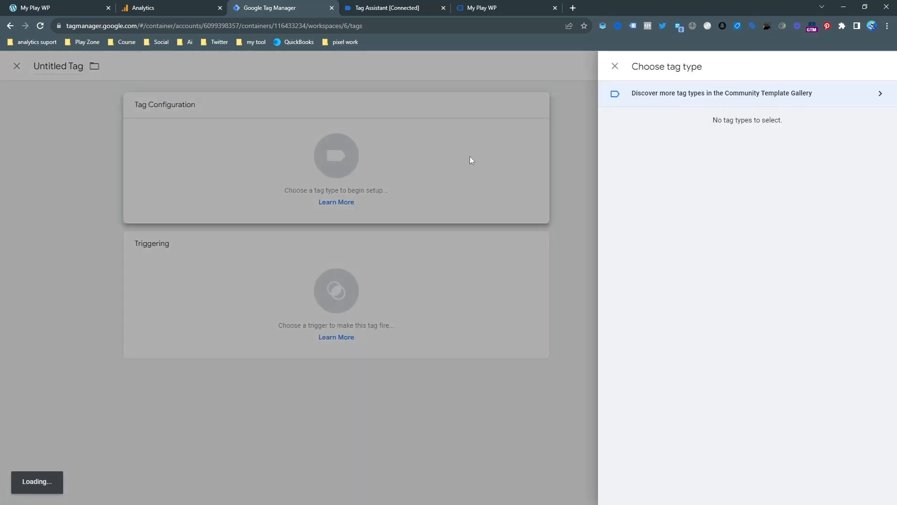
# Step: Make the tag a GA4 Event linked to the GA4 Configuration tag
pyautogui.click(716, 92)
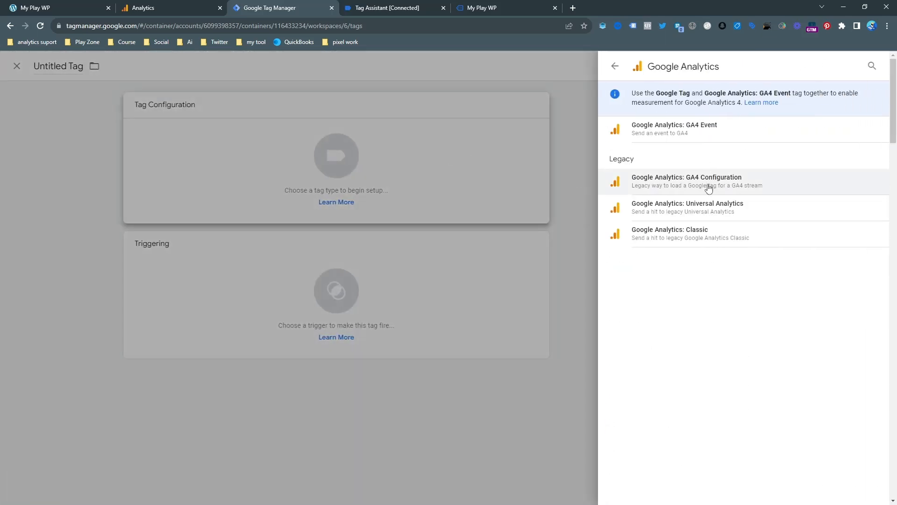
pyautogui.click(674, 128)
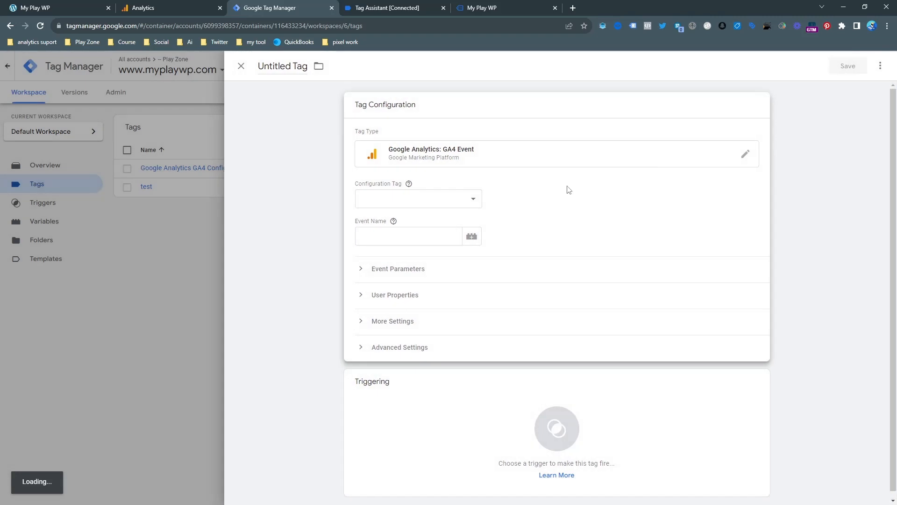
pyautogui.click(418, 199)
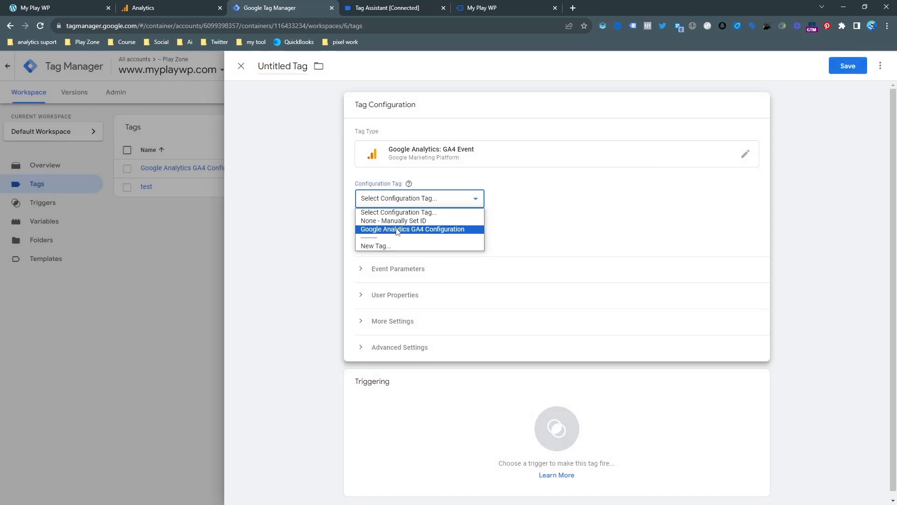
pyautogui.click(413, 229)
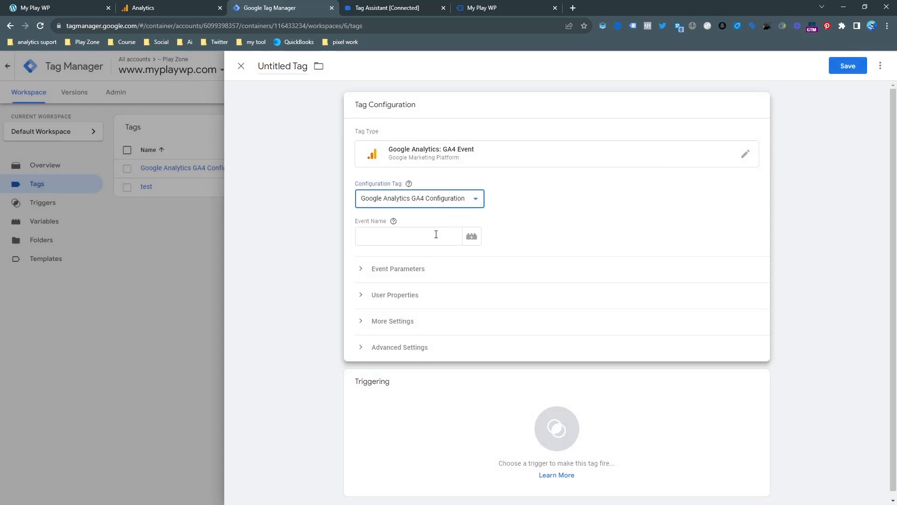
# Step: Set the event name to klaviyo_confirmed
pyautogui.click(408, 235)
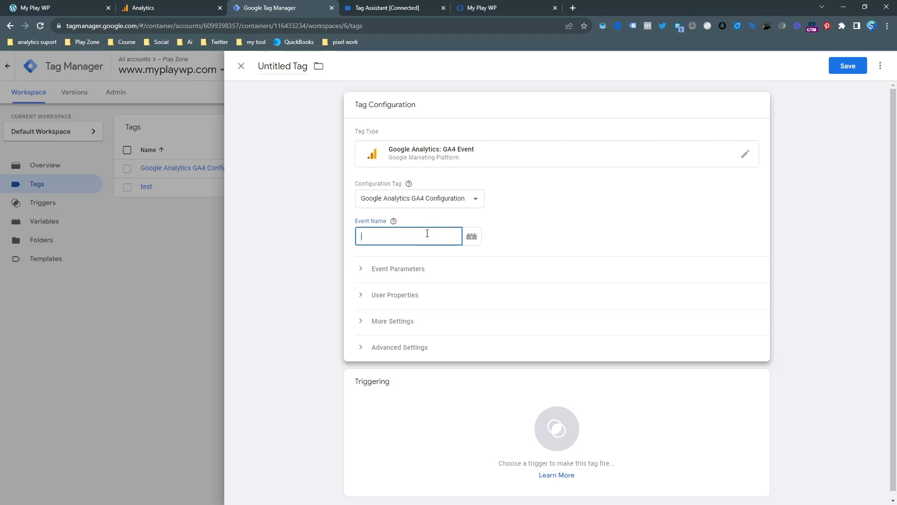
pyautogui.write('klaviyo')
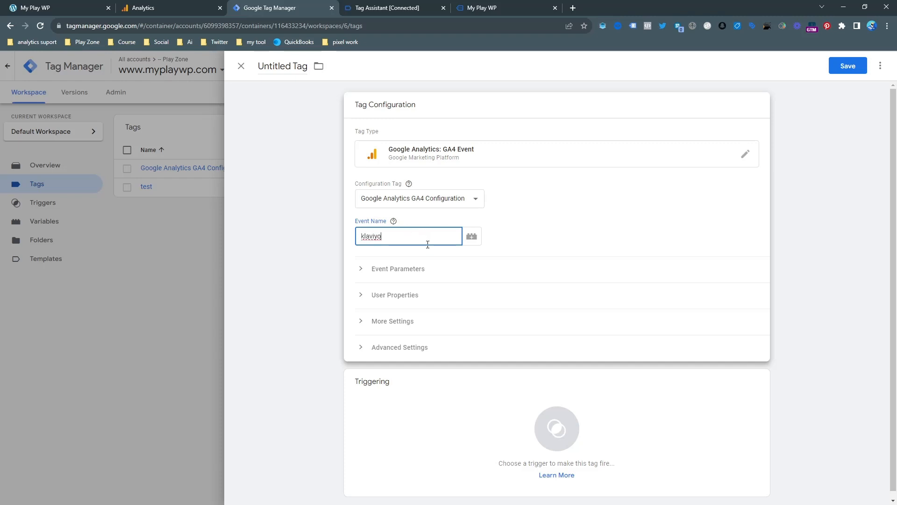
pyautogui.write('_confir')
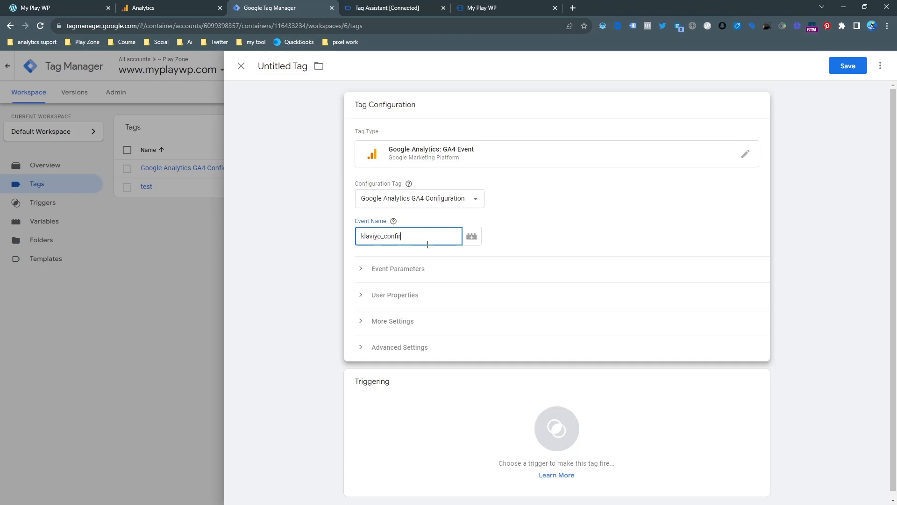
pyautogui.write('med')
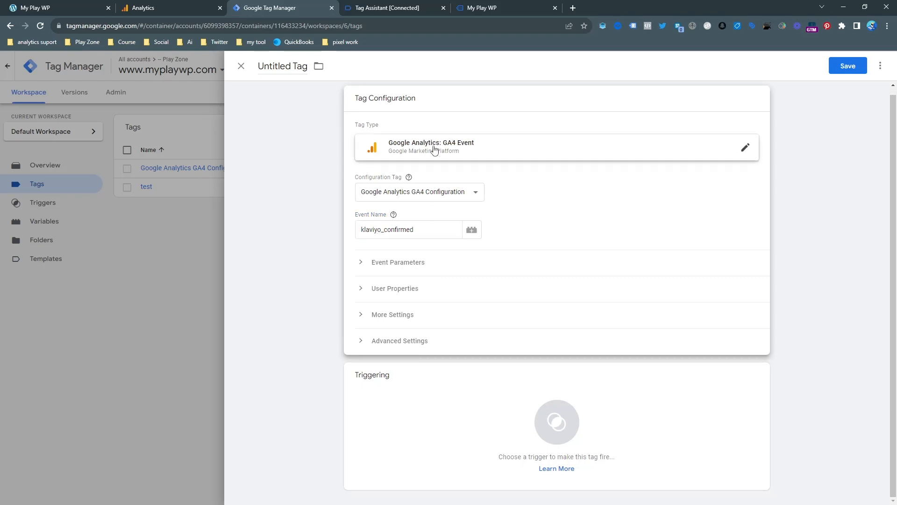
pyautogui.click(556, 423)
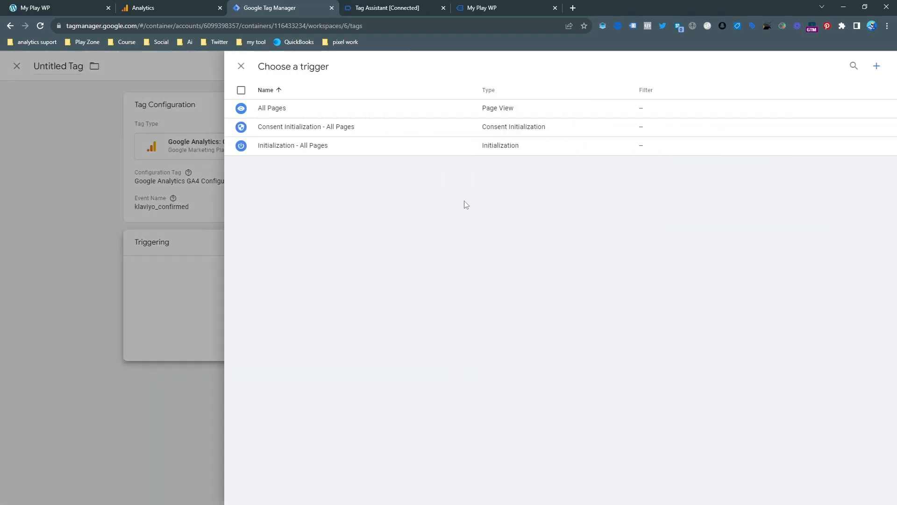
# Step: Create and save a klaviyo custom-event trigger with its default name
pyautogui.click(876, 65)
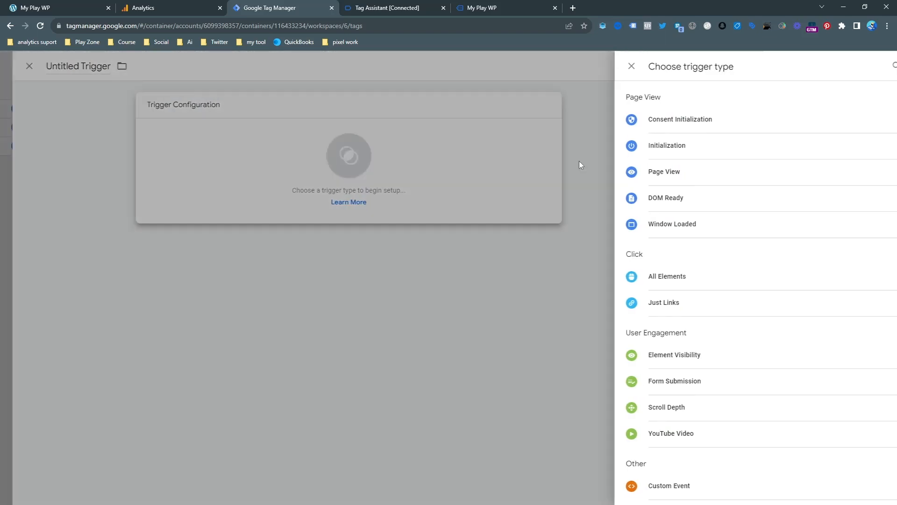
pyautogui.scroll(-3)
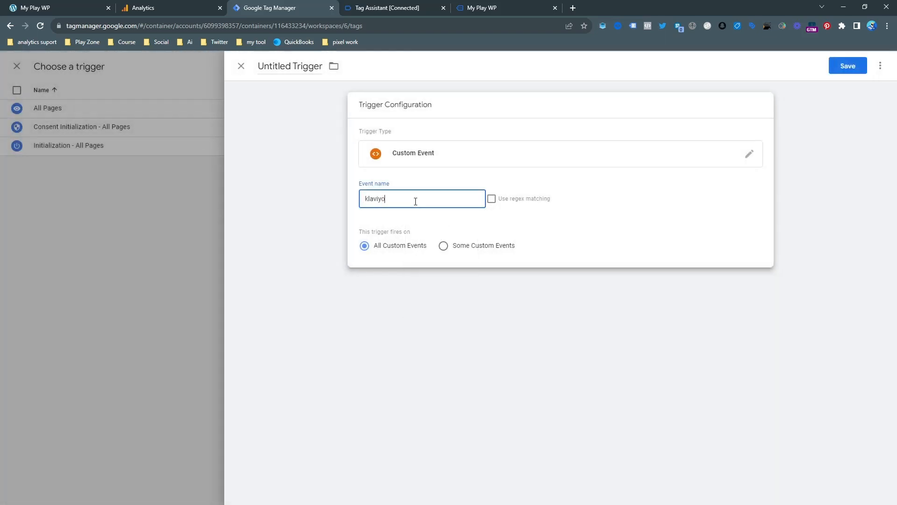
pyautogui.click(847, 66)
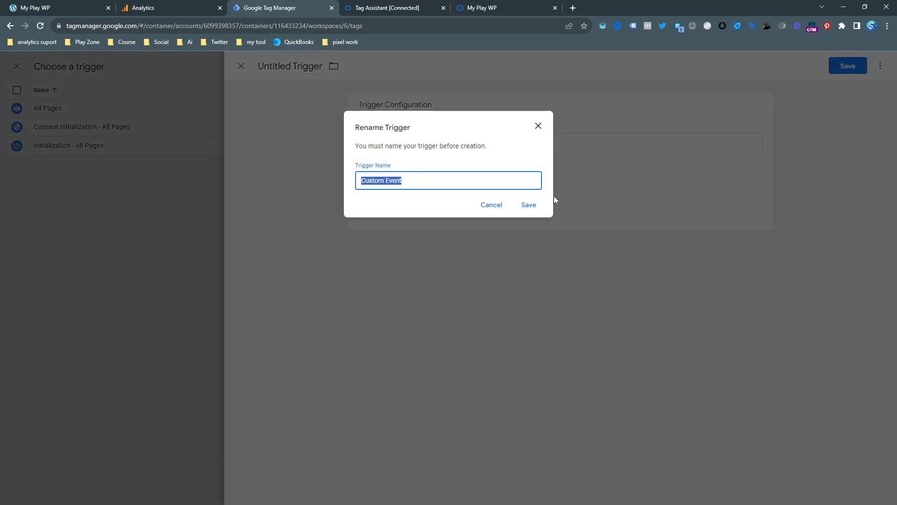
pyautogui.click(528, 205)
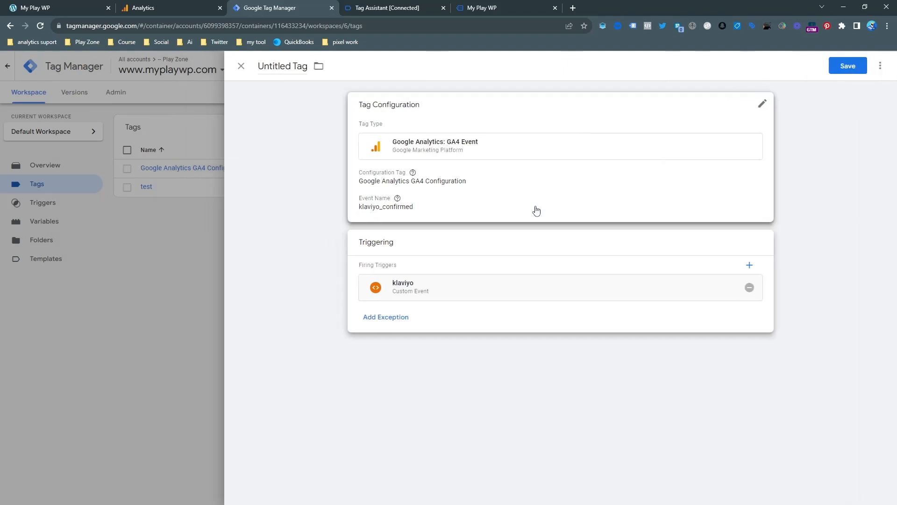
# Step: Save the tag as Google Analytics GA4 Event
pyautogui.click(847, 66)
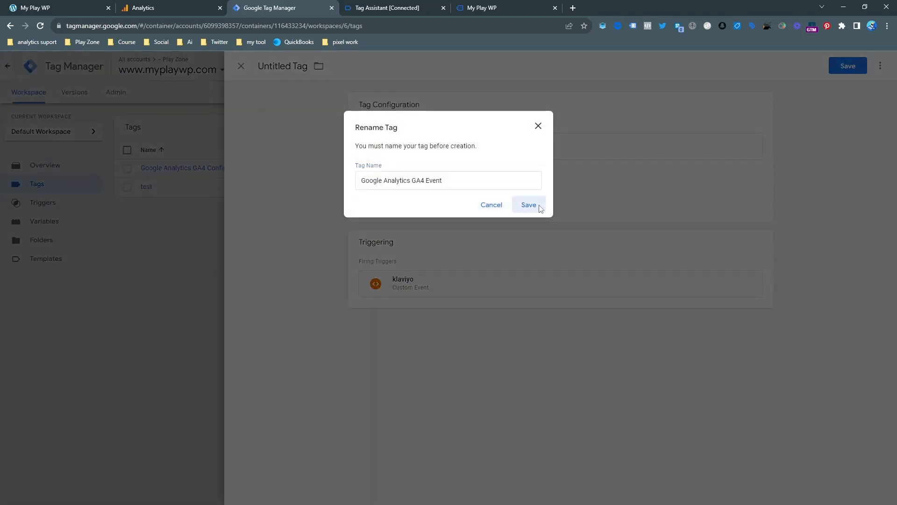
pyautogui.click(527, 204)
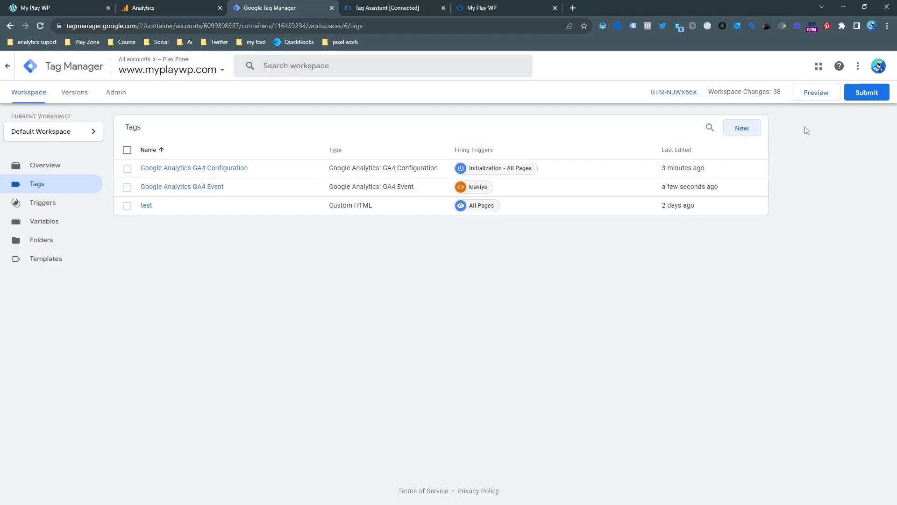
pyautogui.moveTo(817, 125)
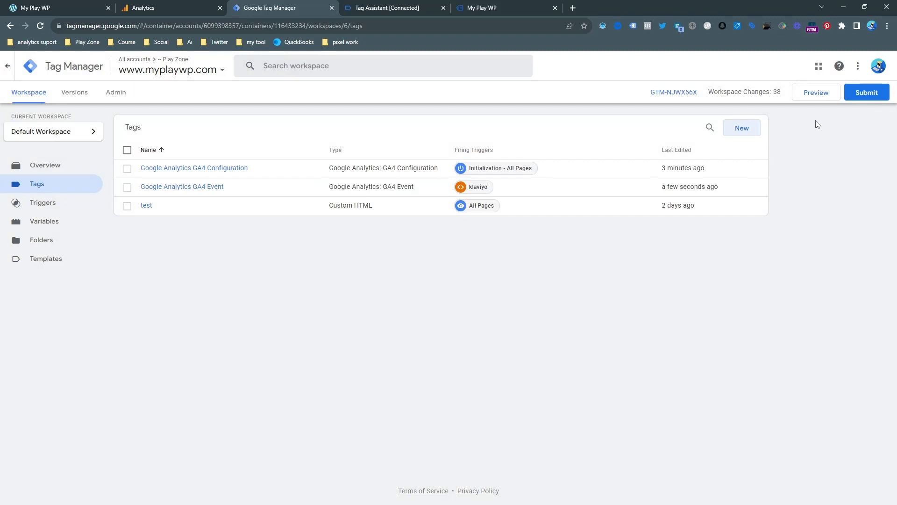
pyautogui.moveTo(801, 119)
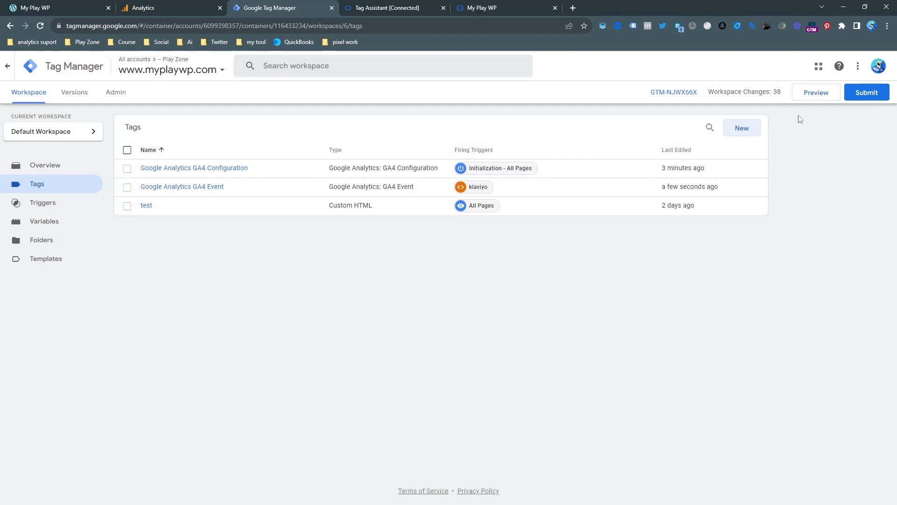
pyautogui.click(393, 8)
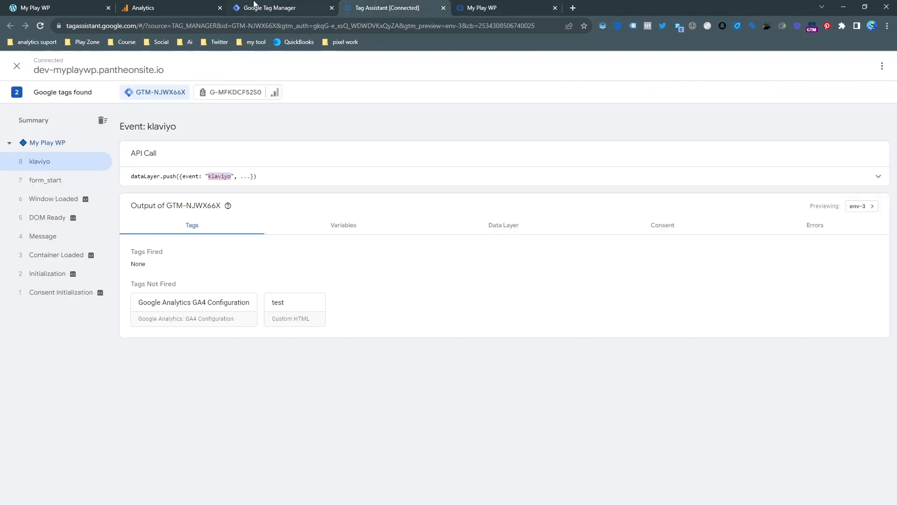
pyautogui.click(282, 8)
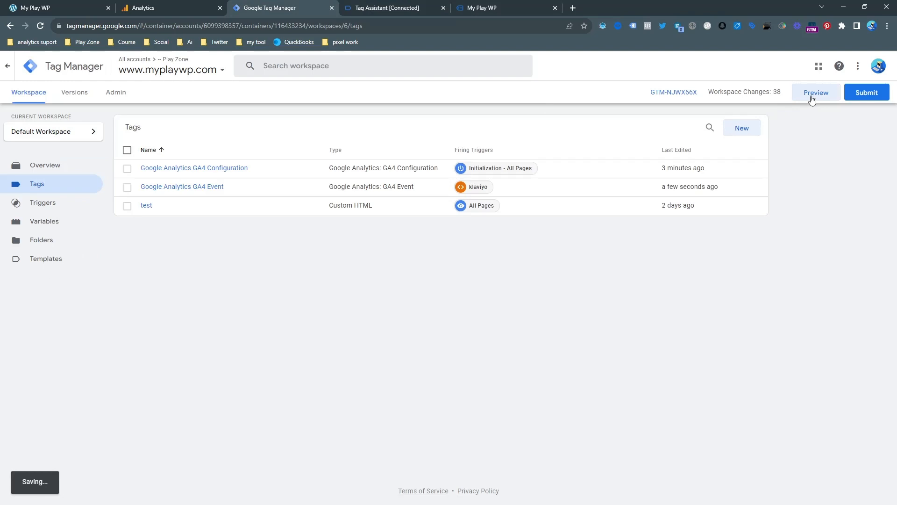
pyautogui.click(505, 7)
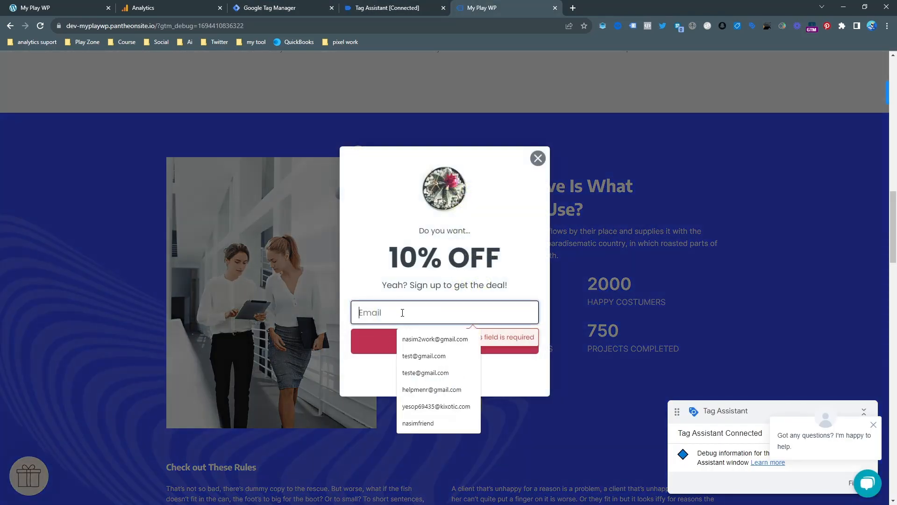
pyautogui.click(423, 355)
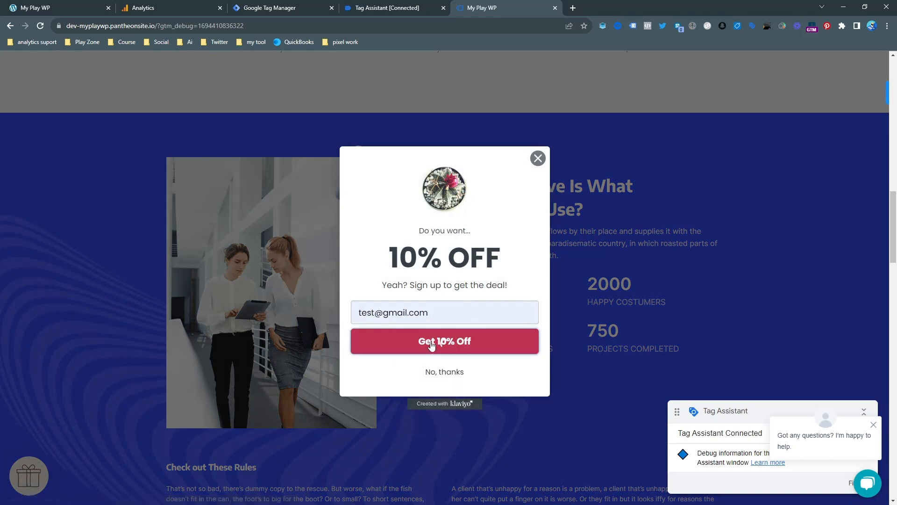
pyautogui.click(383, 8)
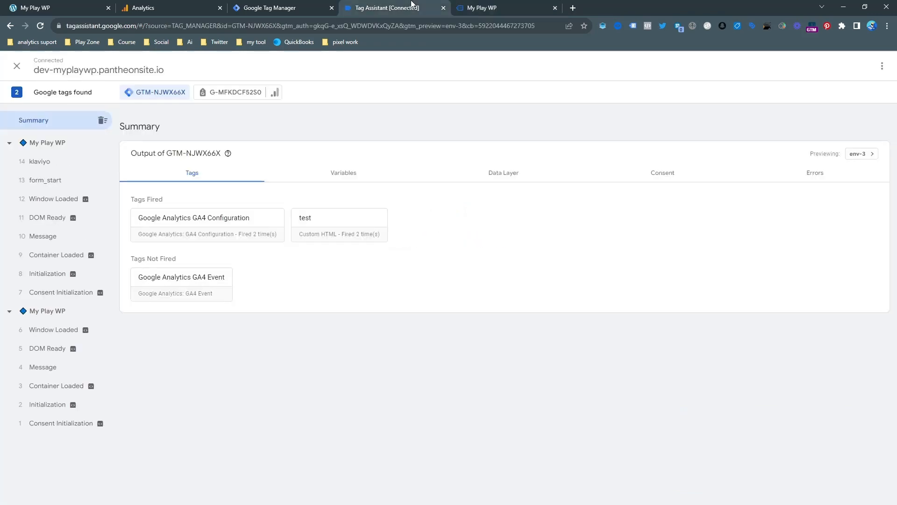
# Step: In Tag Assistant confirm the klaviyo event fired the GA4 Event tag, then move to Google Analytics
pyautogui.click(40, 160)
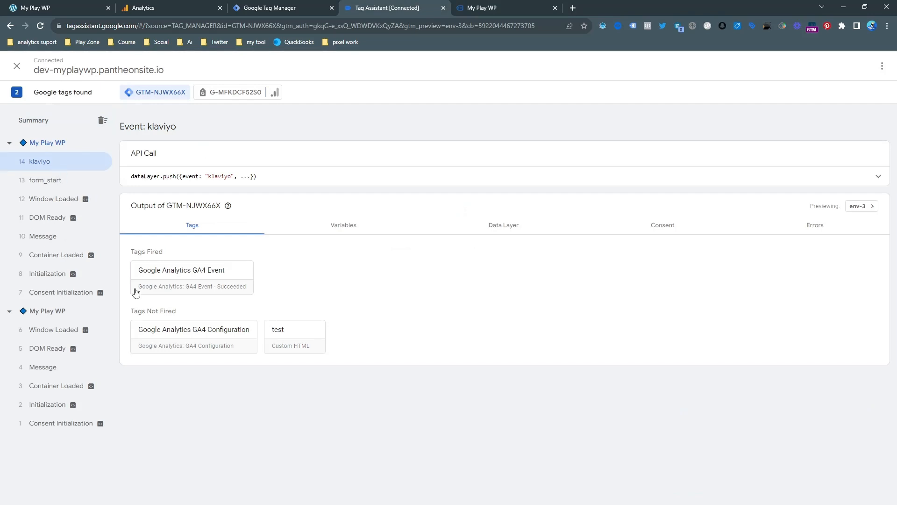
pyautogui.click(181, 269)
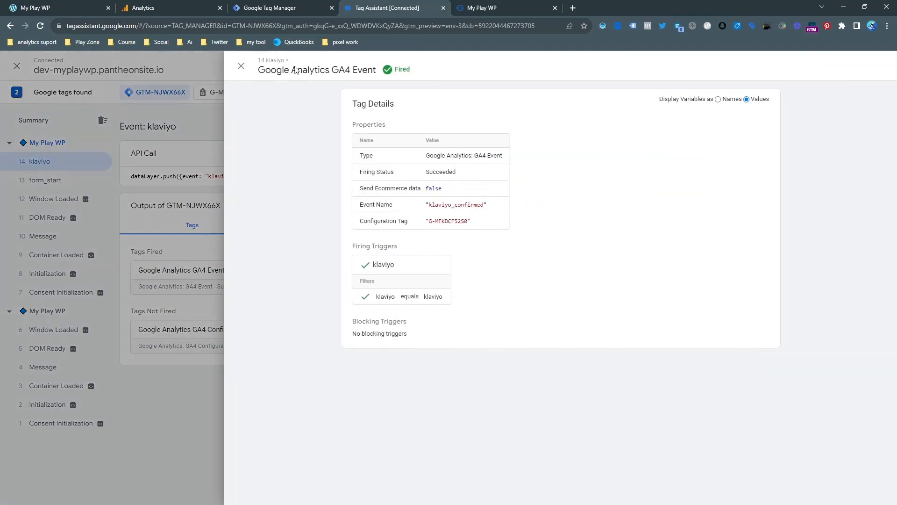
pyautogui.click(166, 8)
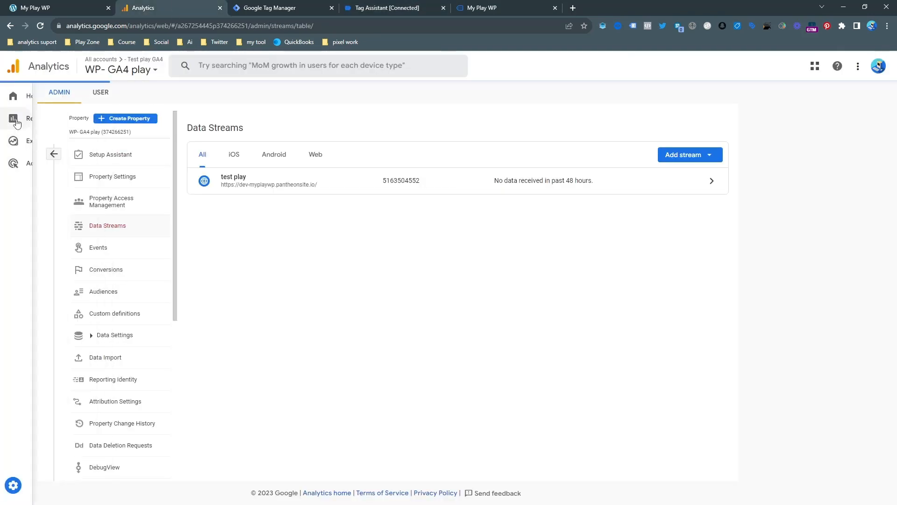
# Step: Show the Realtime report and verify klaviyo_confirmed appears in the event counts
pyautogui.click(13, 118)
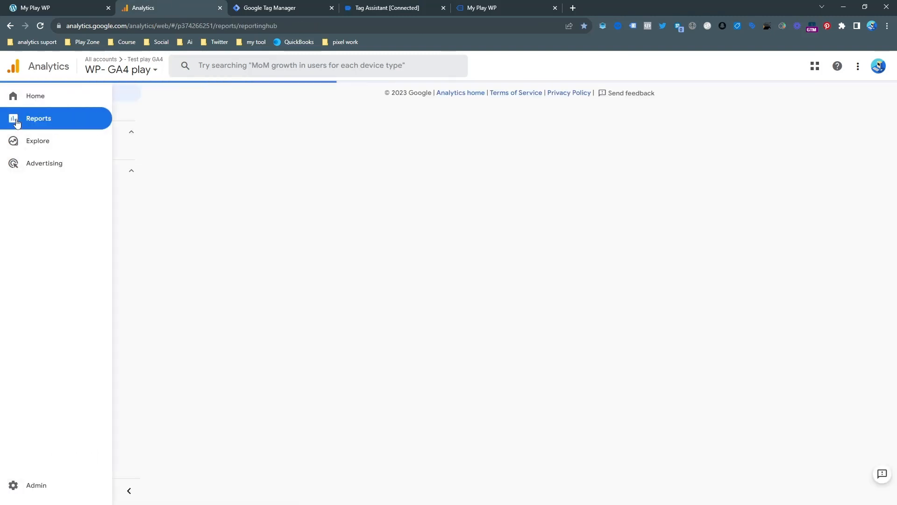
pyautogui.click(38, 118)
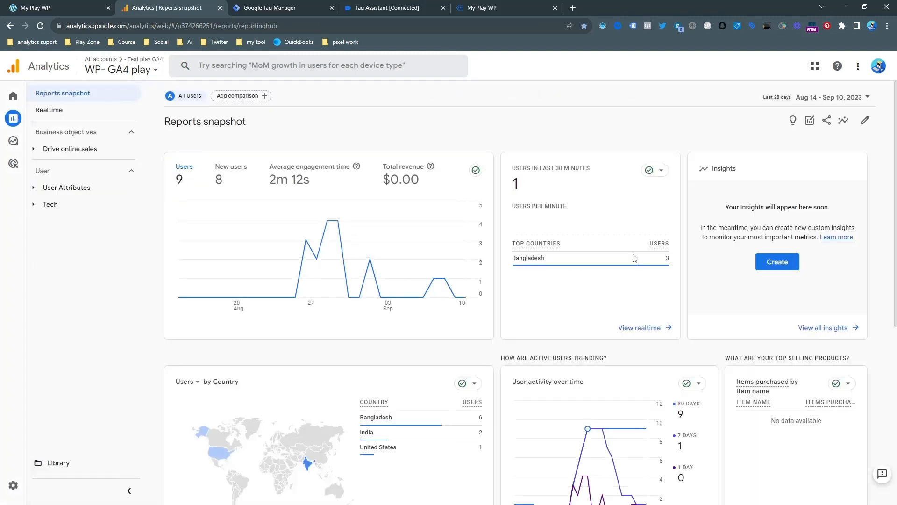
pyautogui.scroll(-3)
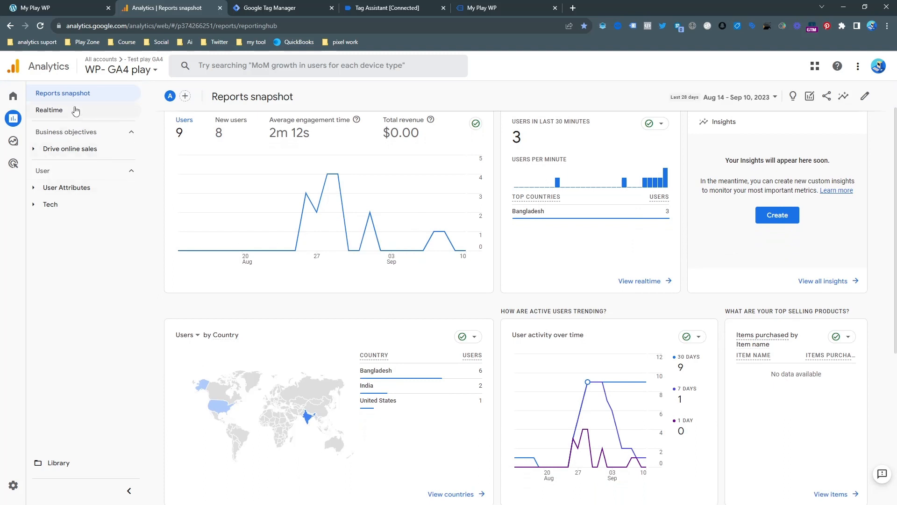
pyautogui.click(48, 110)
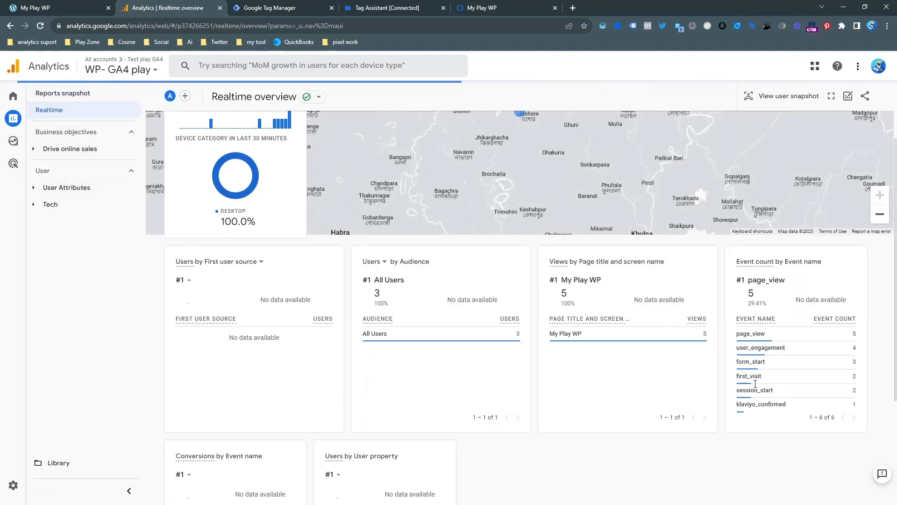
pyautogui.moveTo(761, 403)
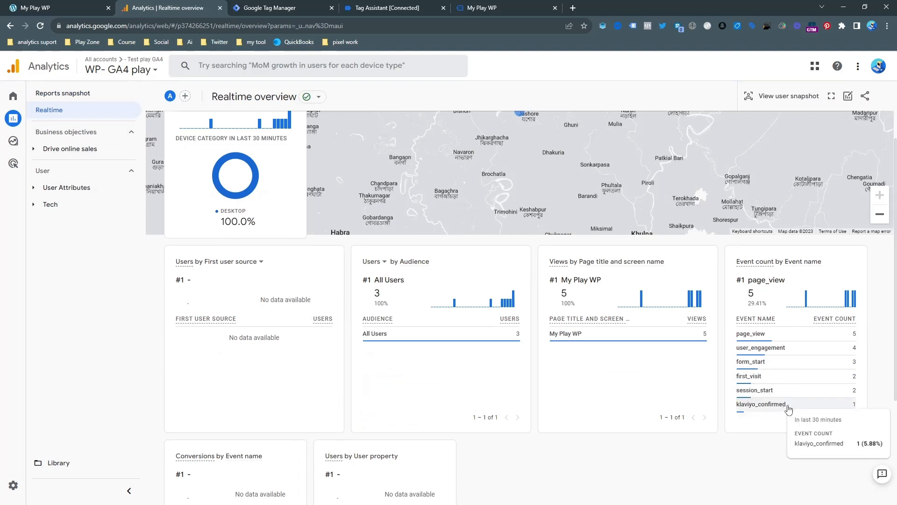
pyautogui.moveTo(665, 390)
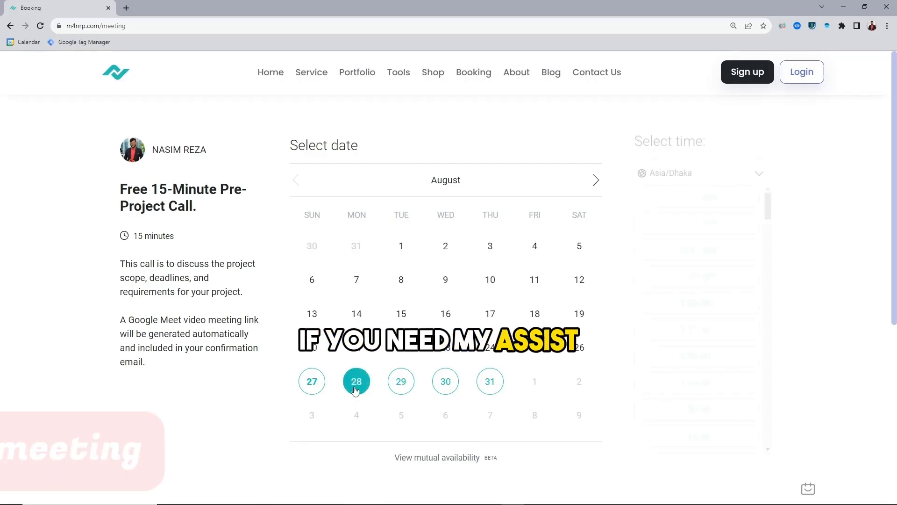
# Step: Book Monday, August 28th at 1:15 am and start filling the booking form
pyautogui.click(699, 177)
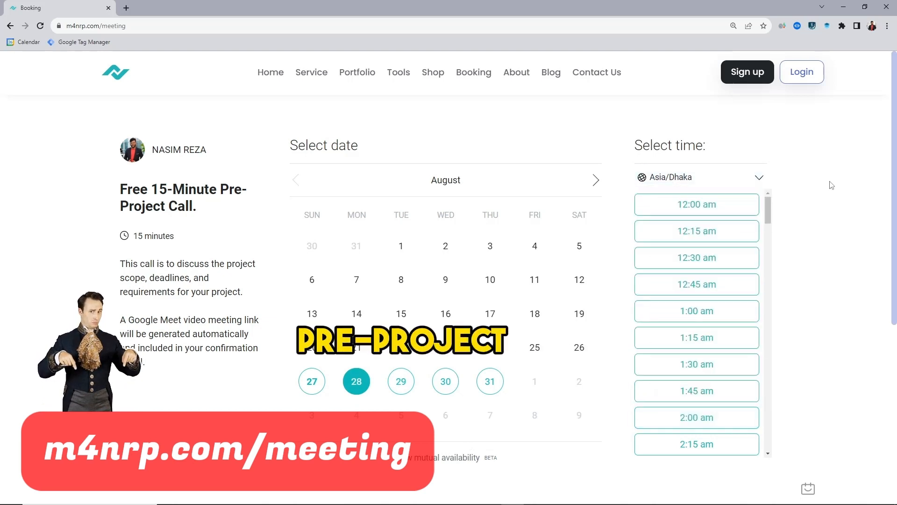
pyautogui.click(696, 337)
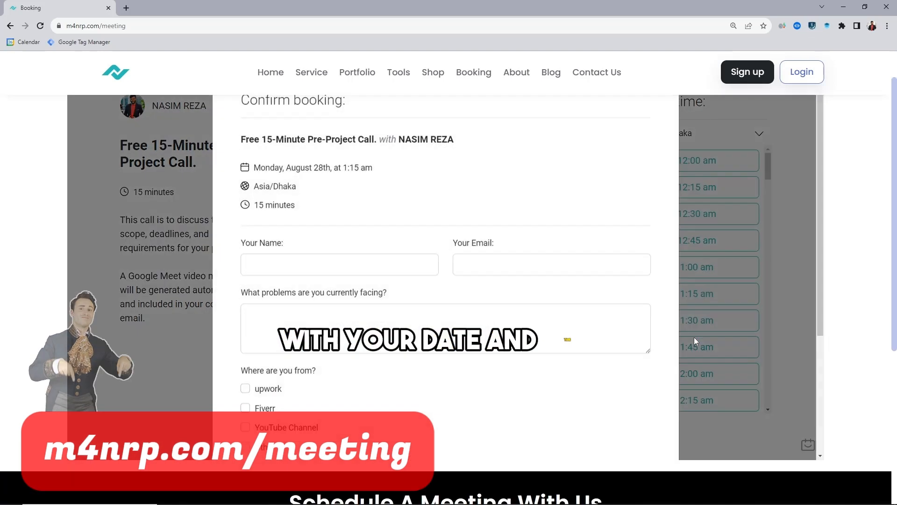
pyautogui.click(556, 269)
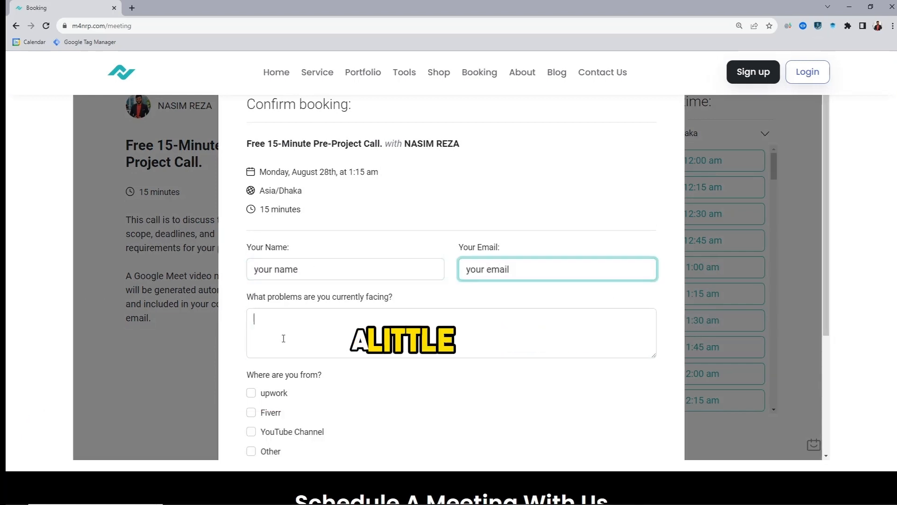